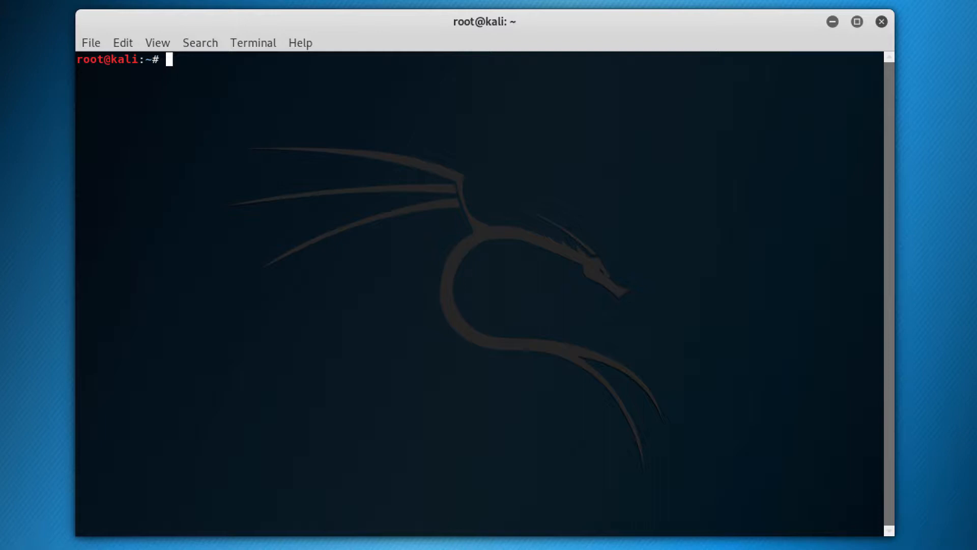
type("add")
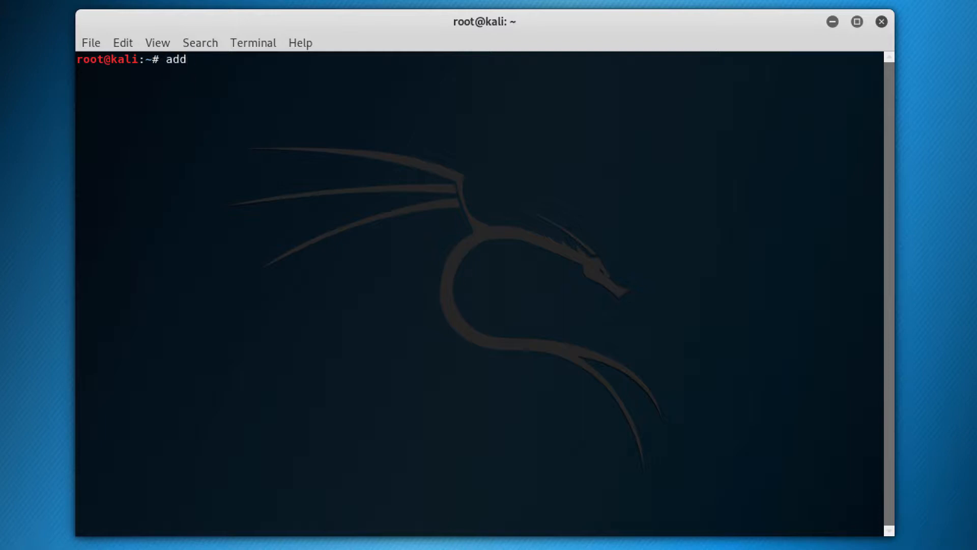
type("user")
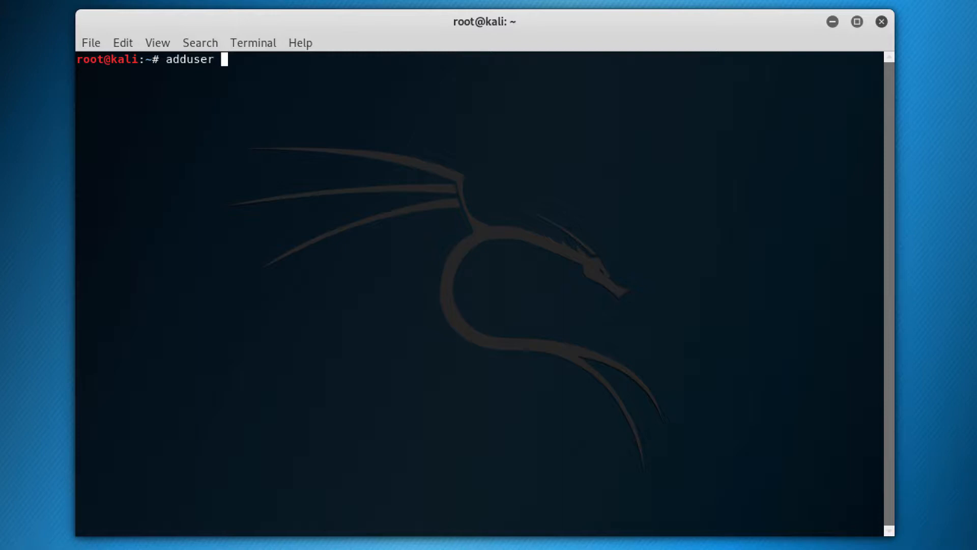
type("lucianoferrar")
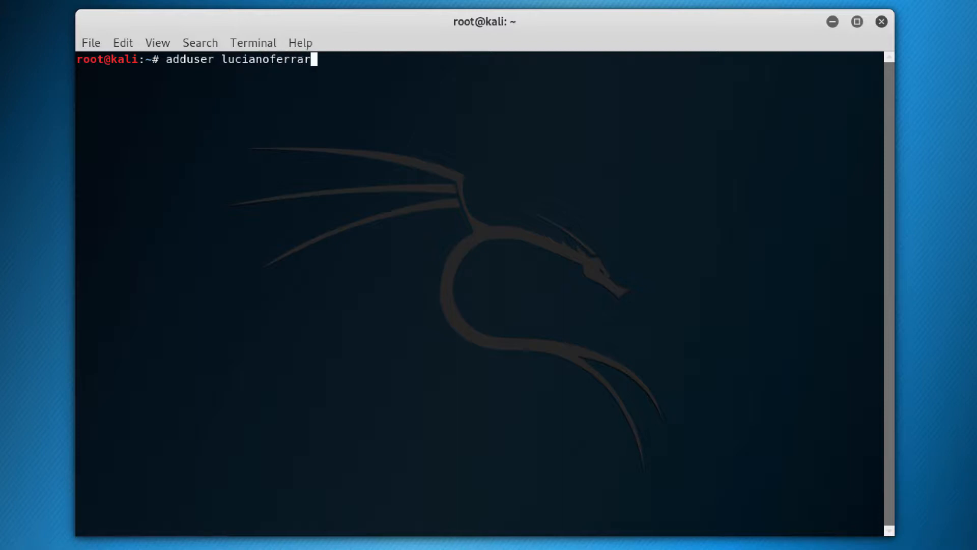
key("Return")
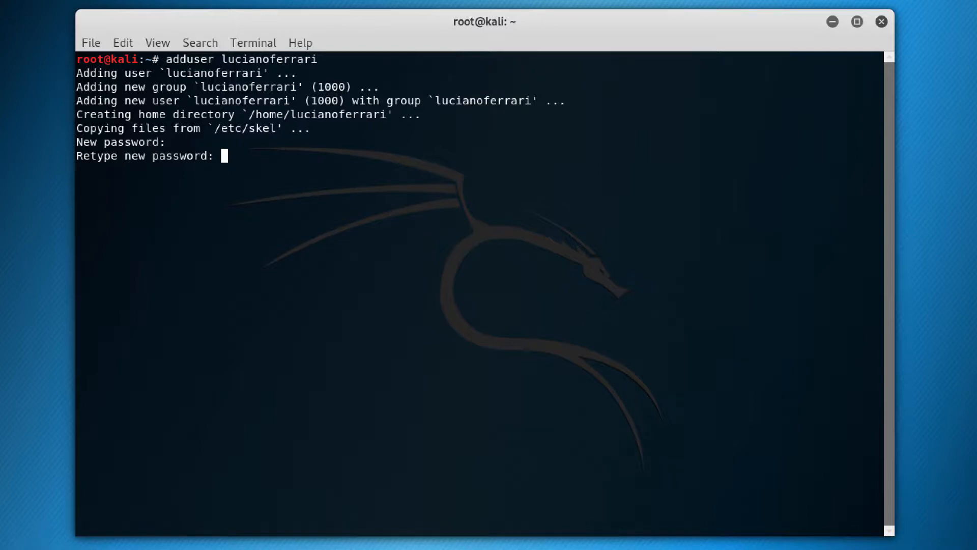
key("Return")
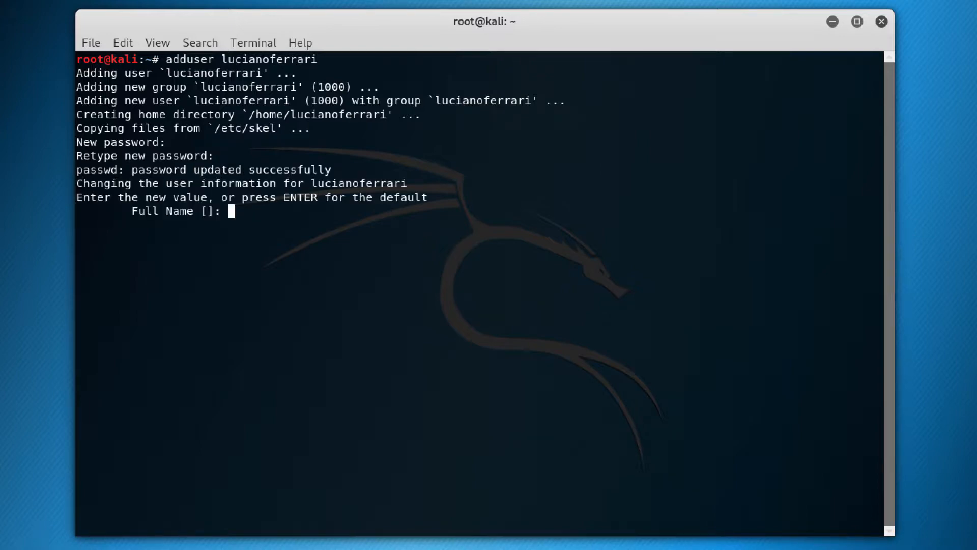
type("Luci")
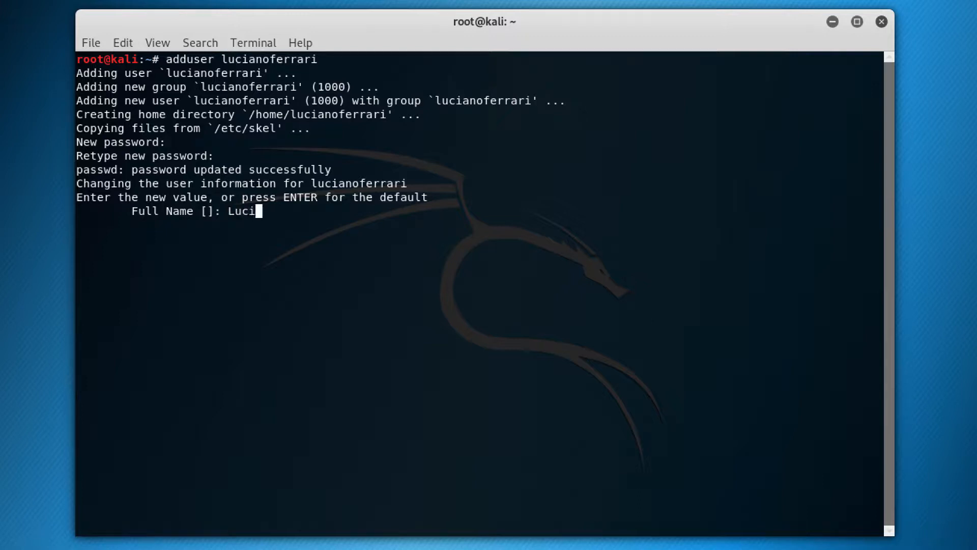
type("ano Ferrari")
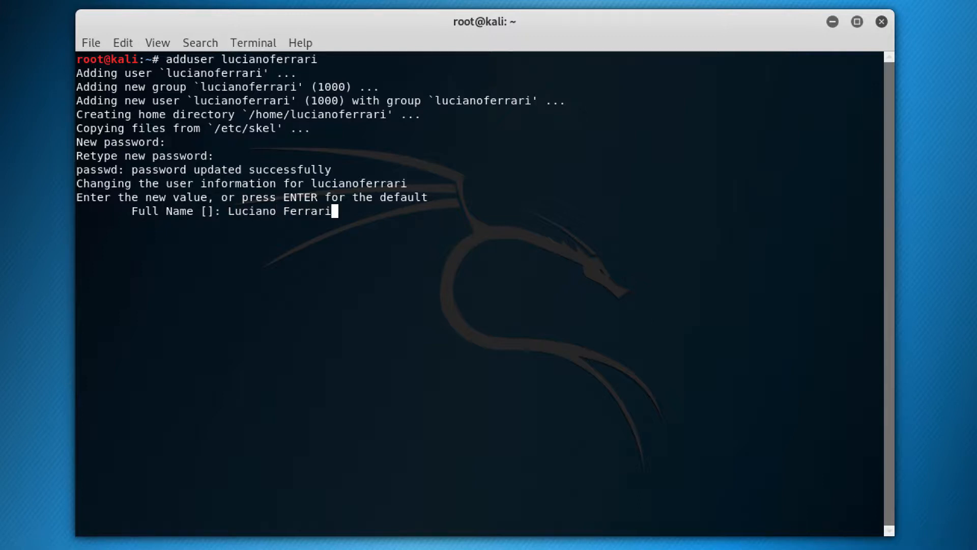
key("Return")
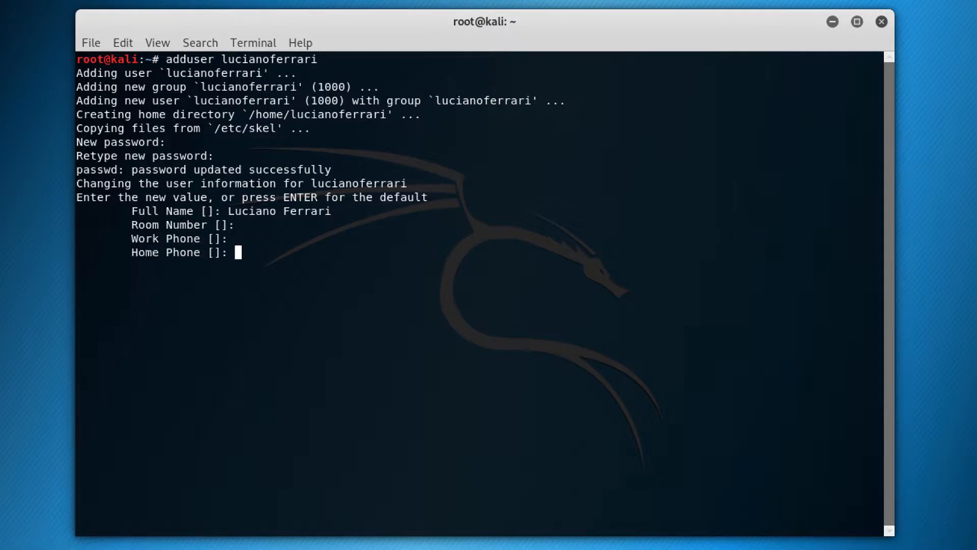
key("Return")
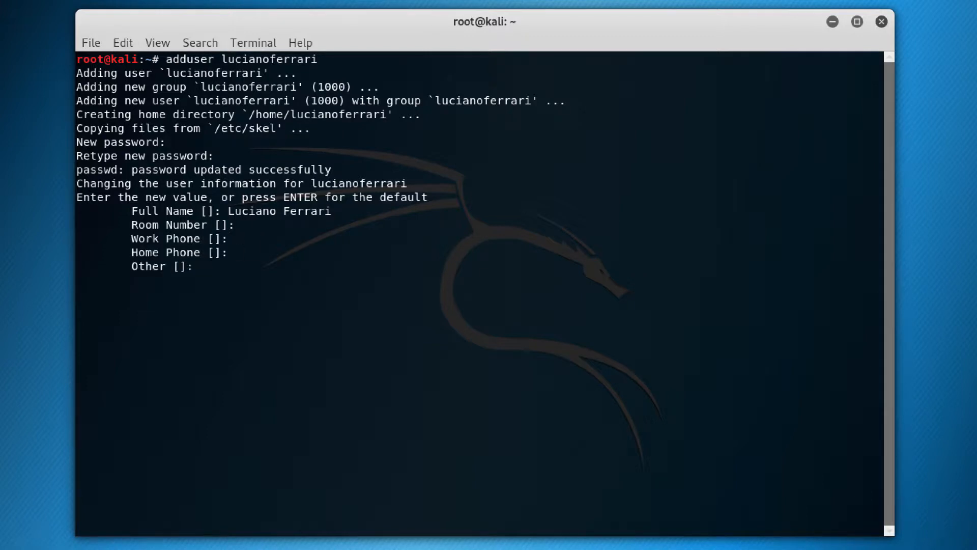
key("Return")
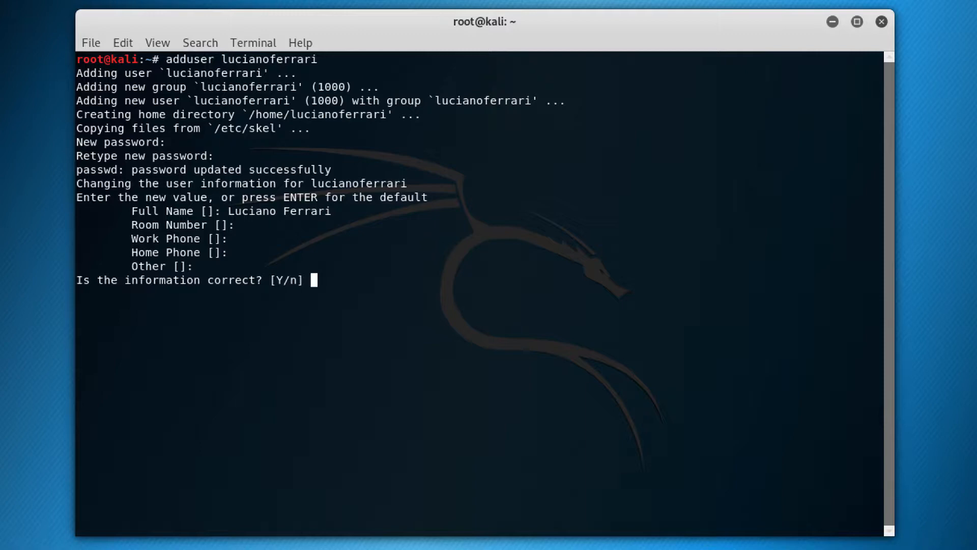
key("Return")
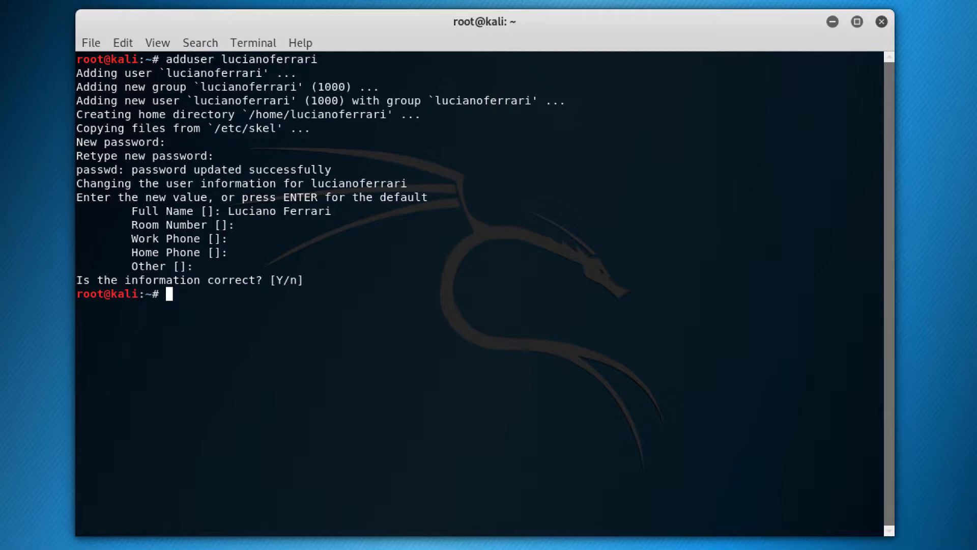
Display the adduser configuration file in /etc with cat
type("ca")
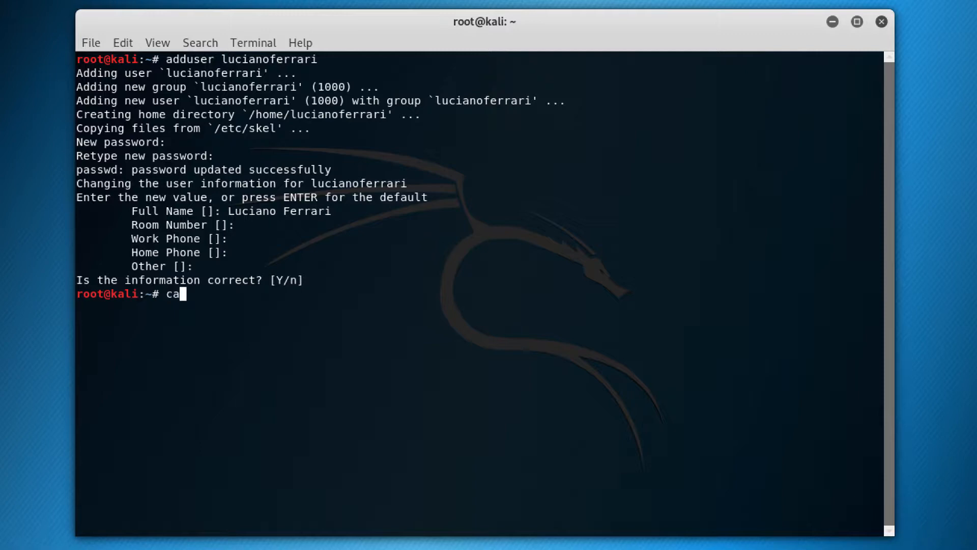
type("t /et")
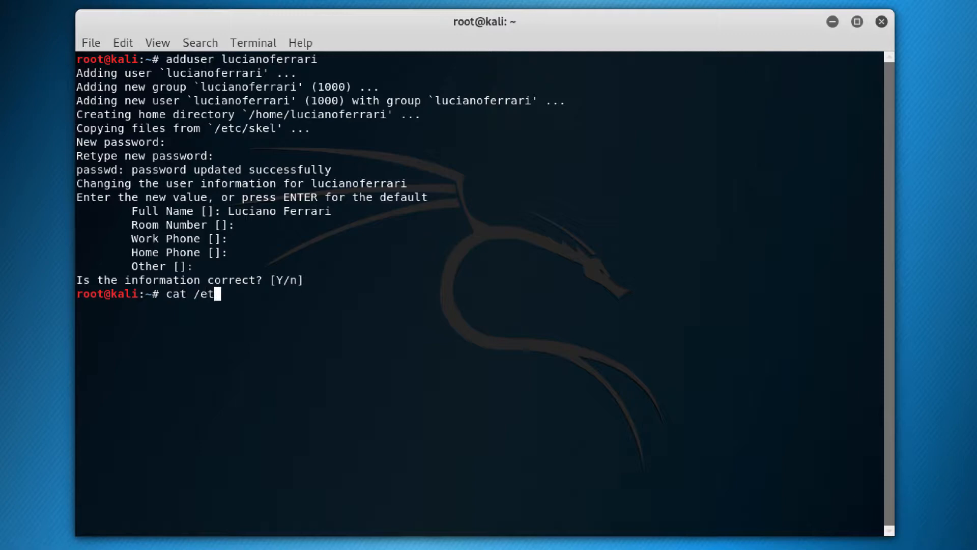
type("c/addu")
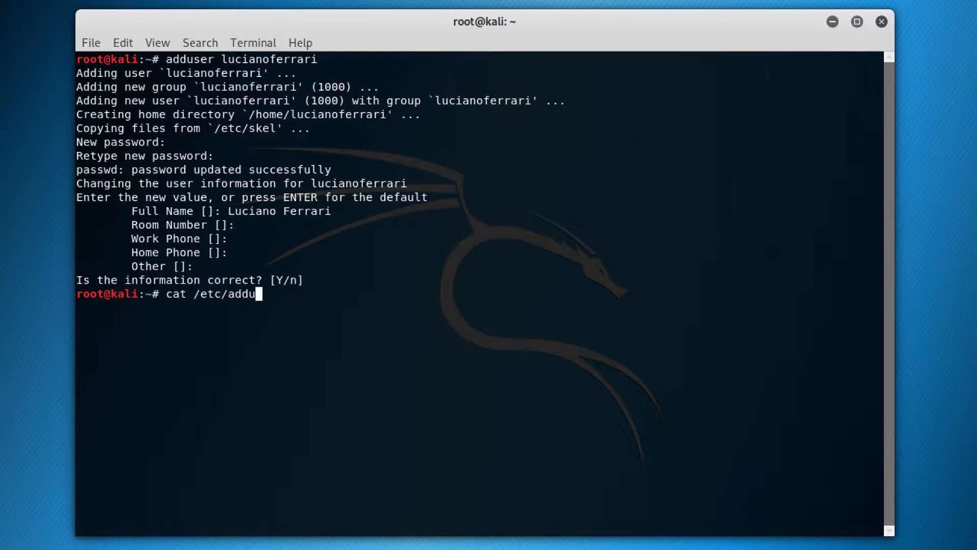
key("Return")
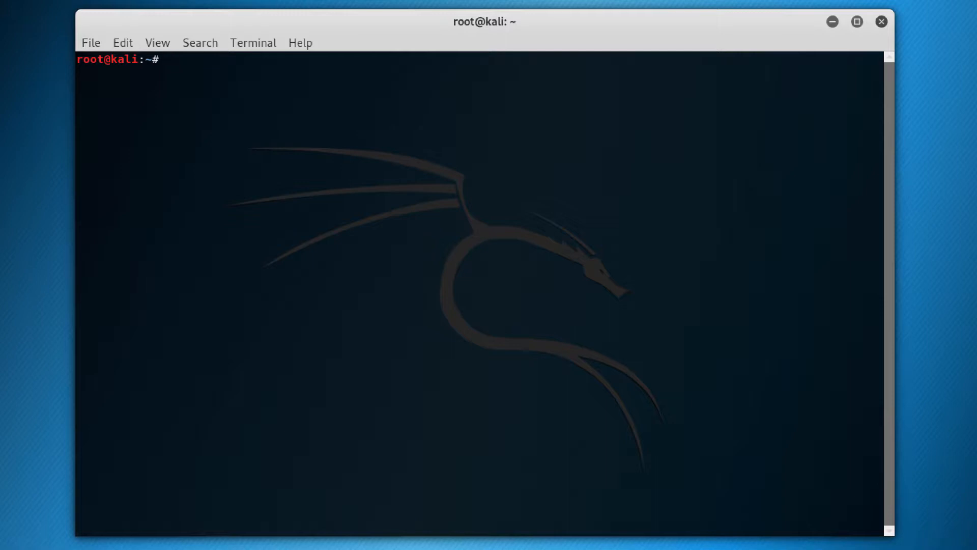
type("get")
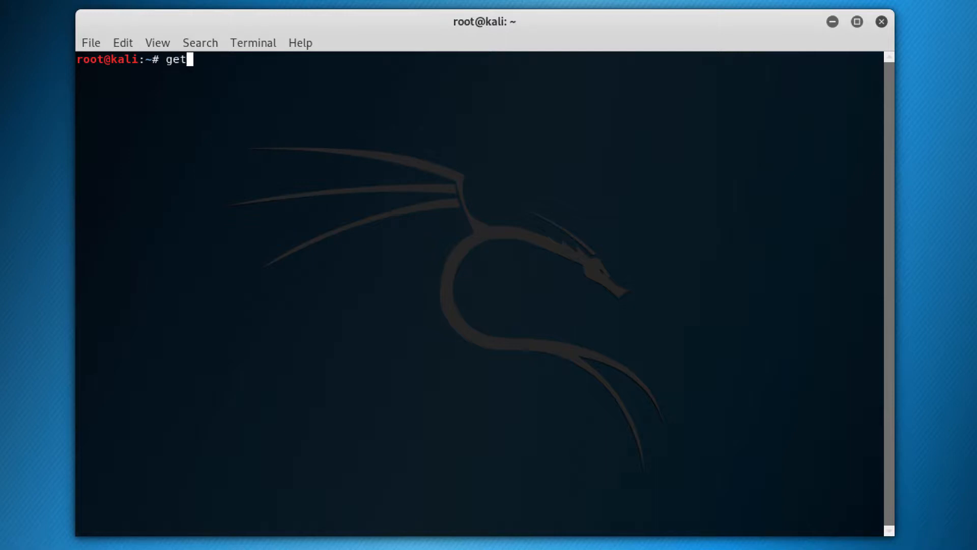
type("ent pas")
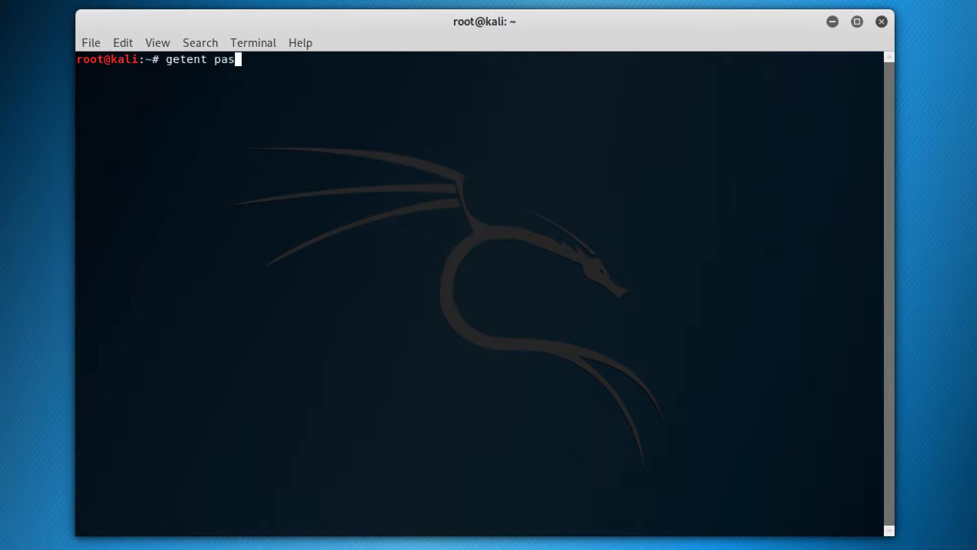
type("wd")
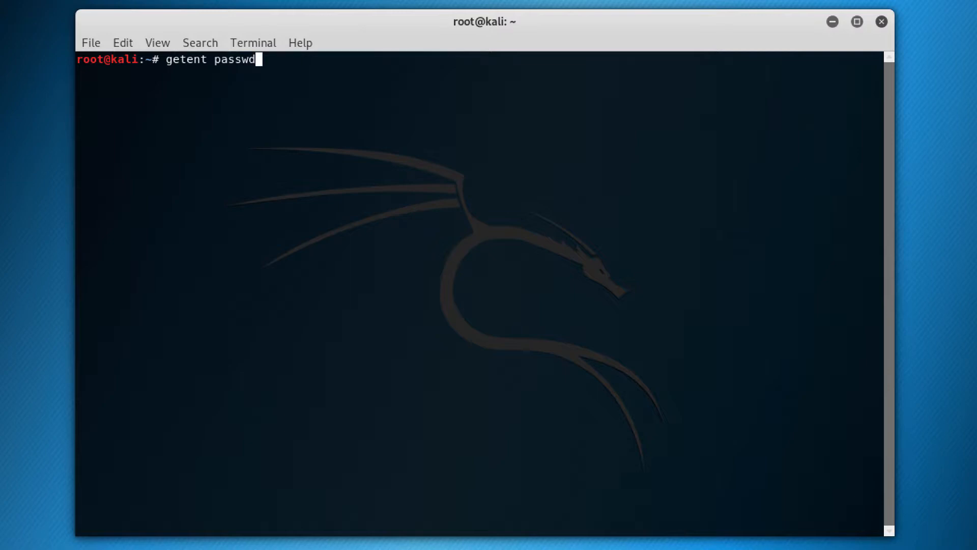
type("l")
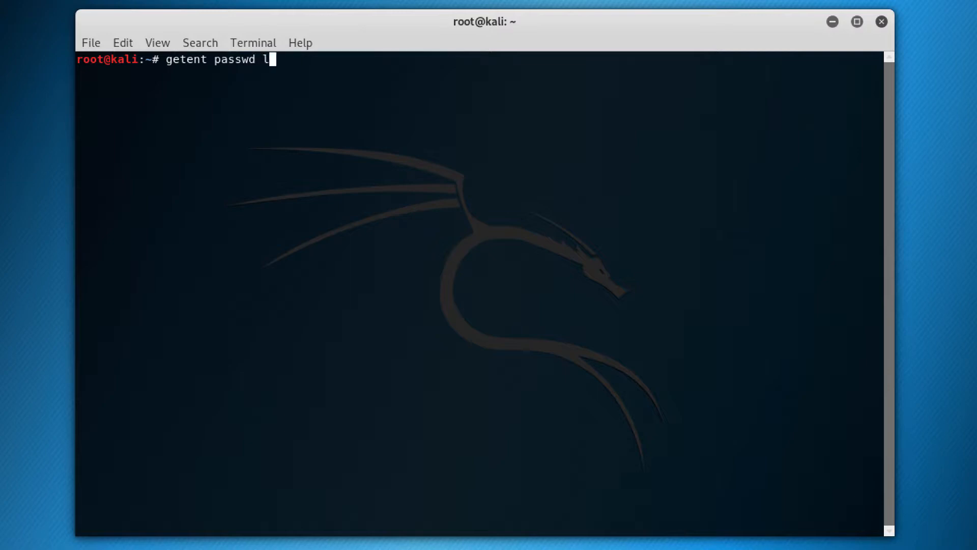
type("ucianoferra")
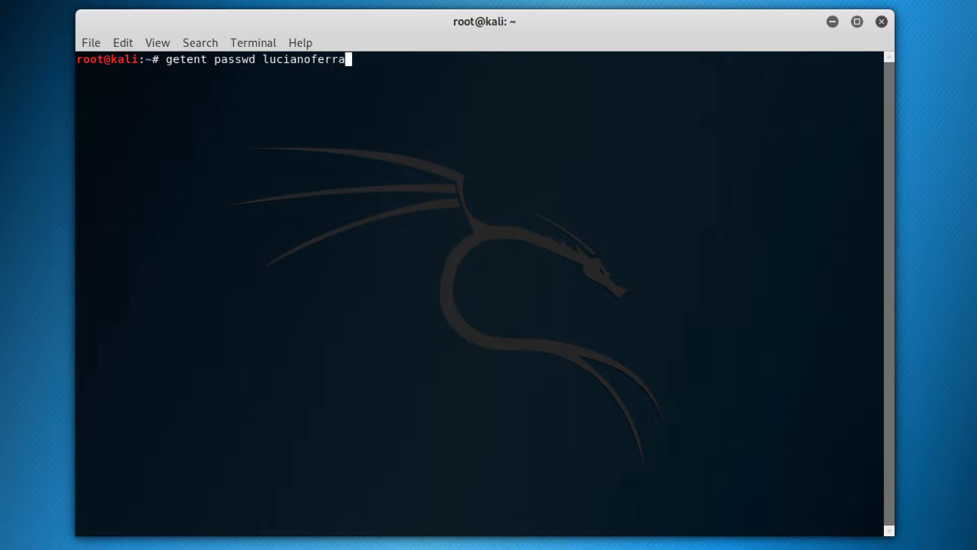
key("Return")
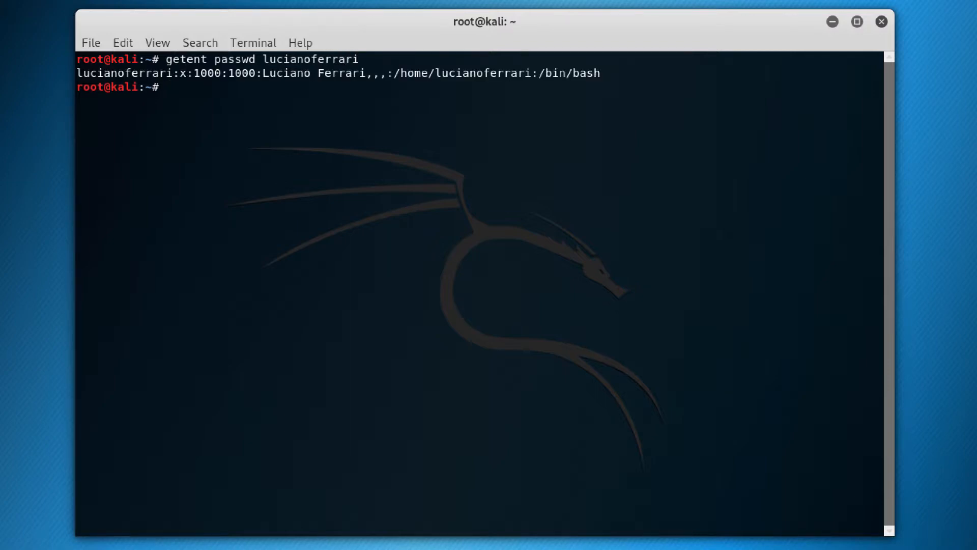
type("getent passwd lucianoferr")
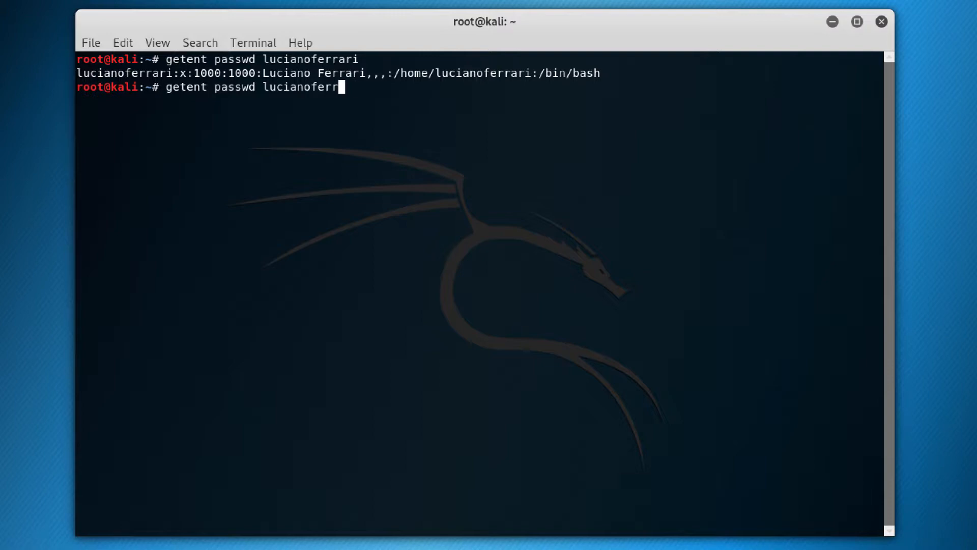
key("Return")
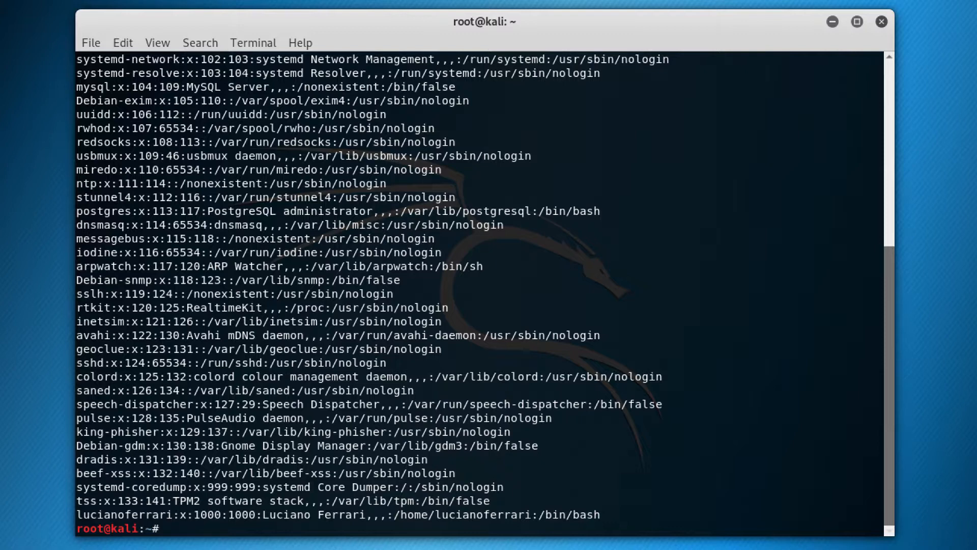
type("clear")
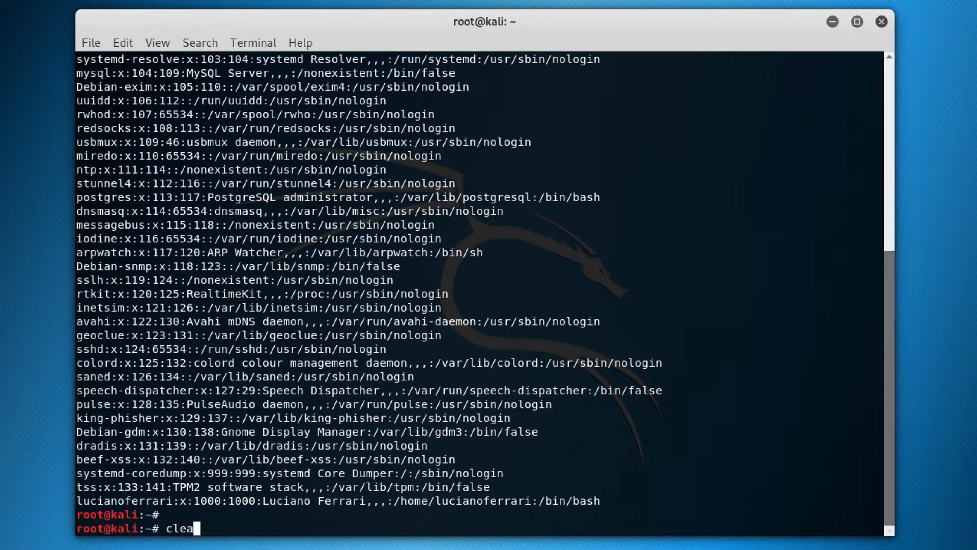
key("Return")
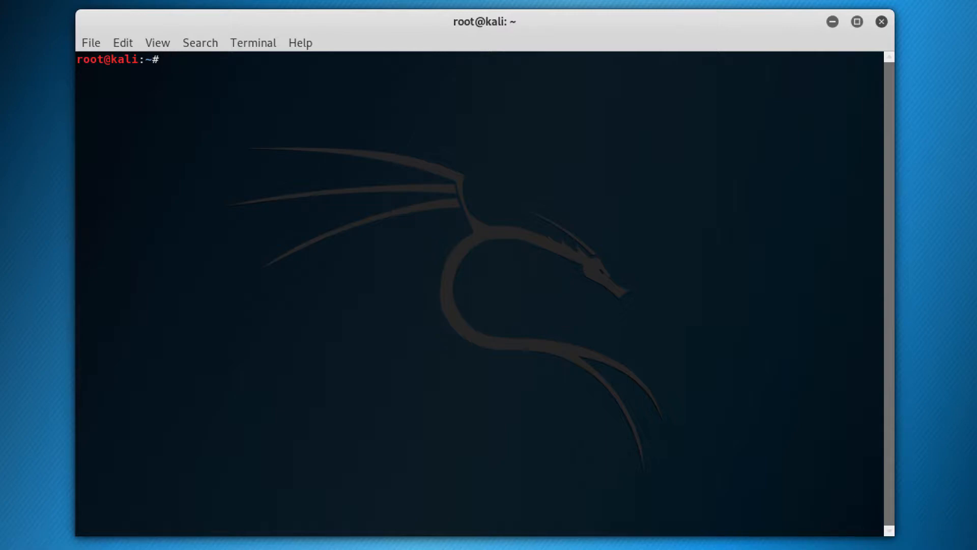
Set and confirm a new password for lucianoferrari with passwd
type("passw")
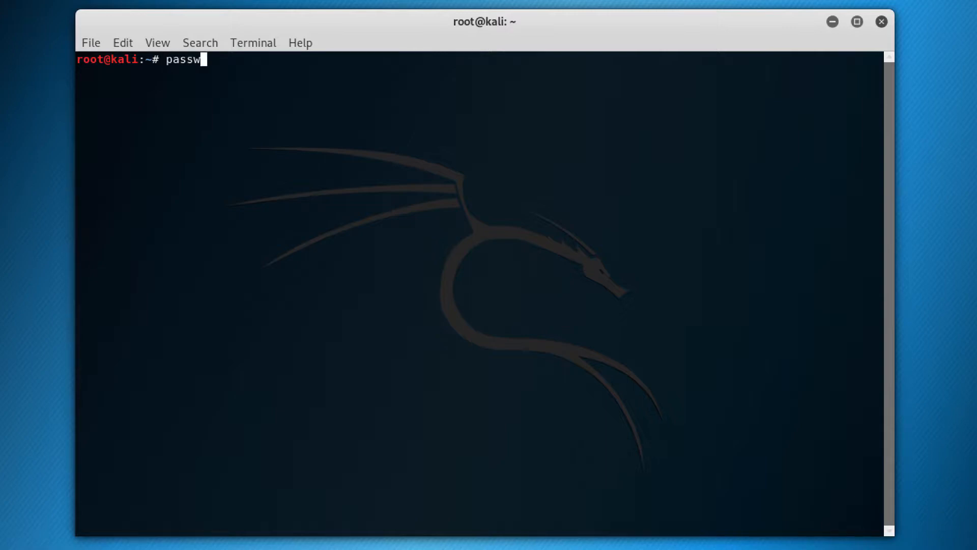
type("d")
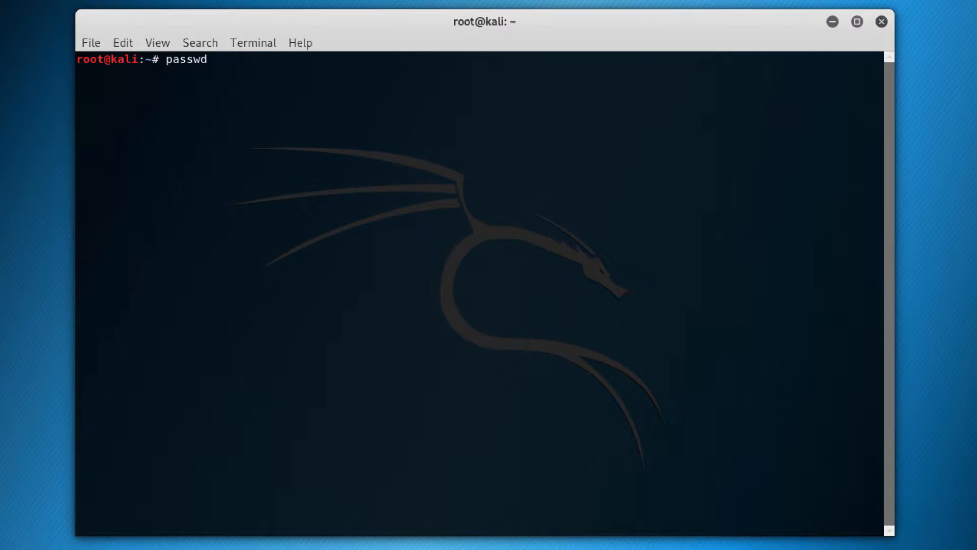
type("lucianoferra")
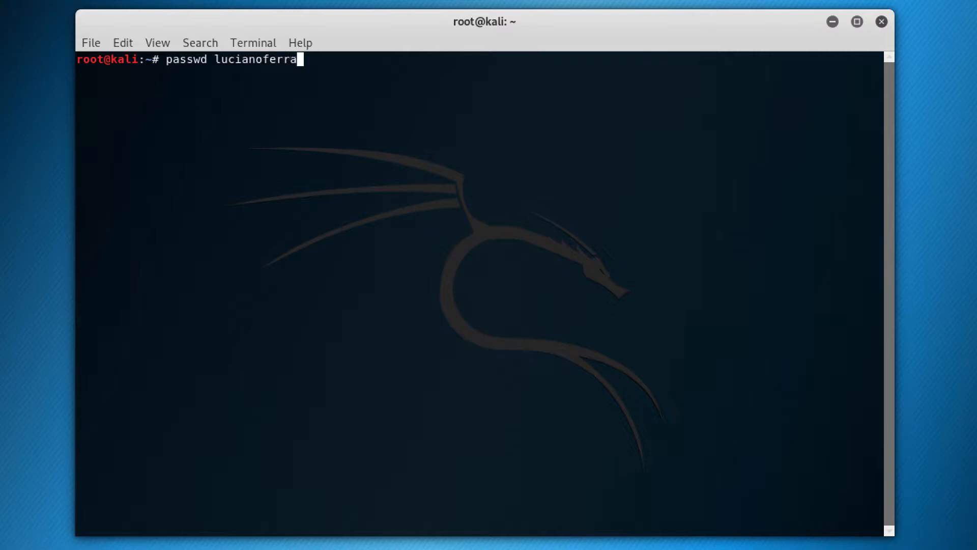
key("Return")
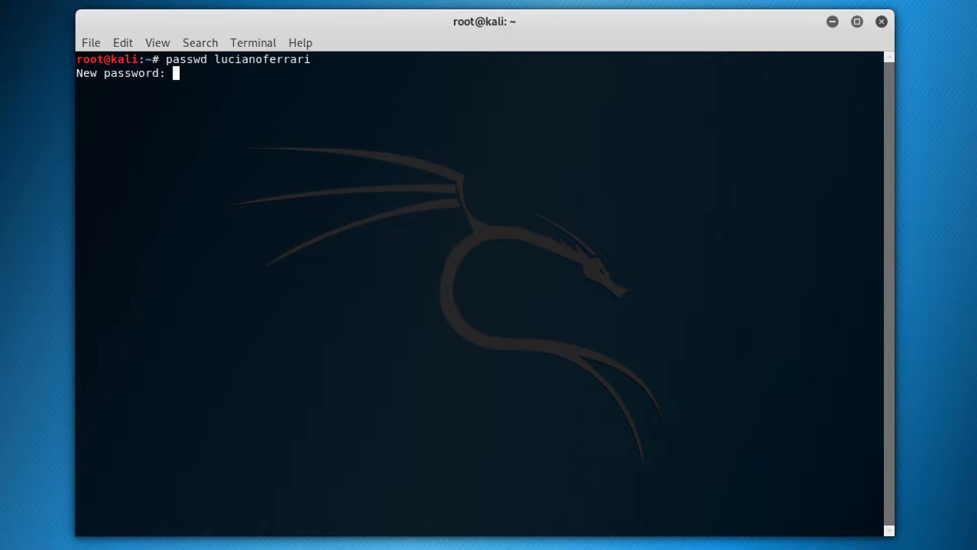
key("Return")
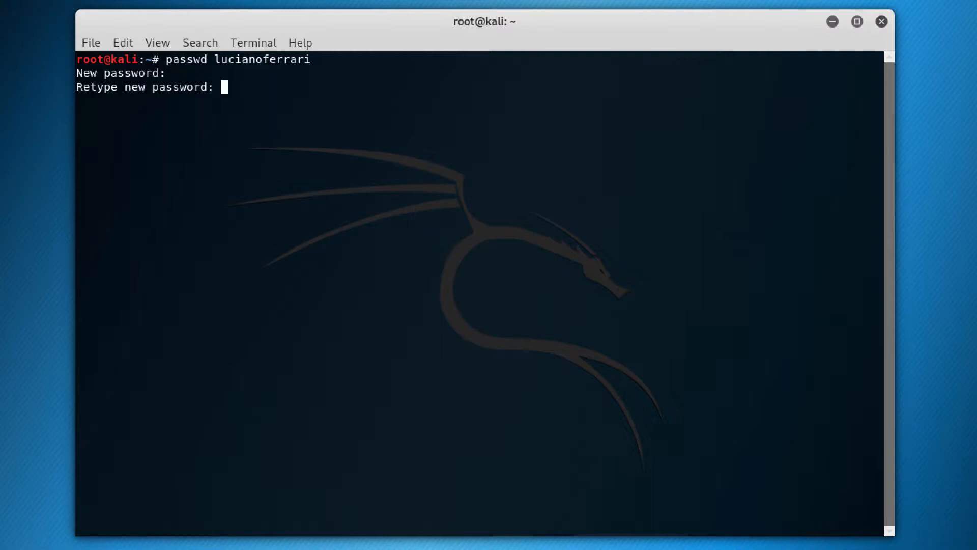
key("Return")
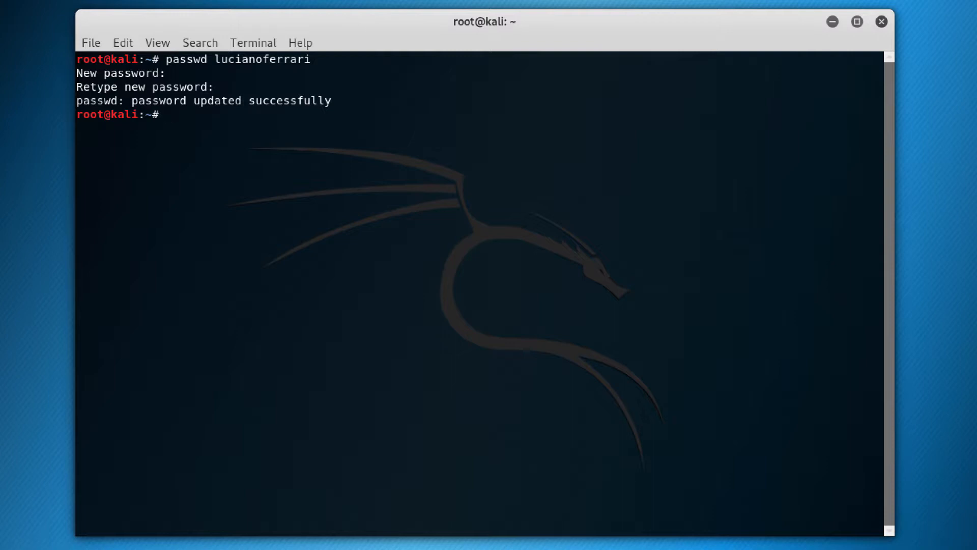
key("Return")
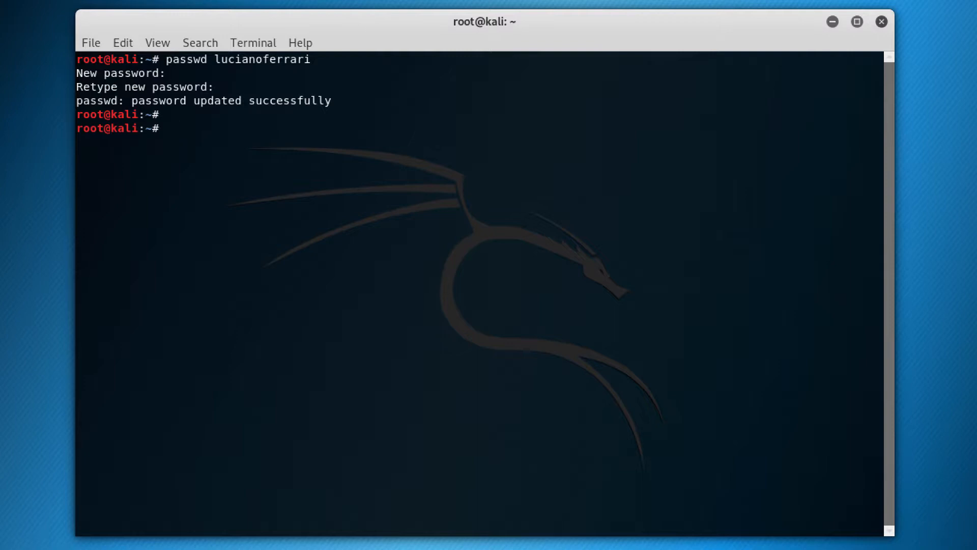
Change lucianoferrari's full name to Ferrari Luciano with chfn, leaving other fields empty
type("chfn")
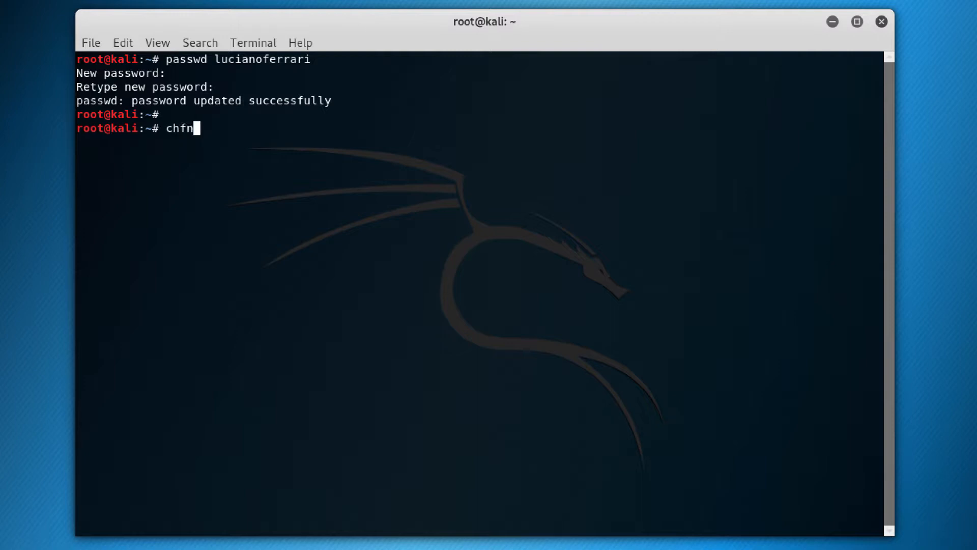
type("l")
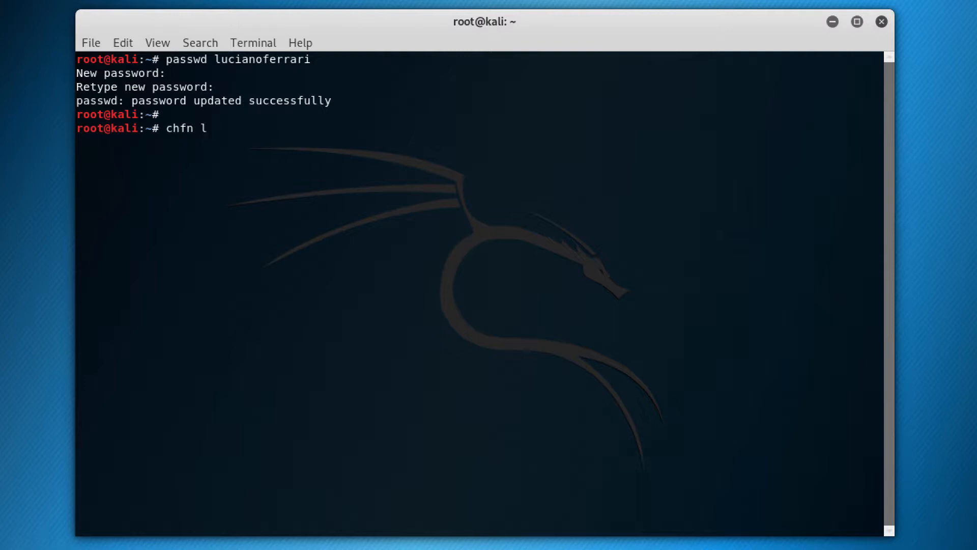
type("ucianofer")
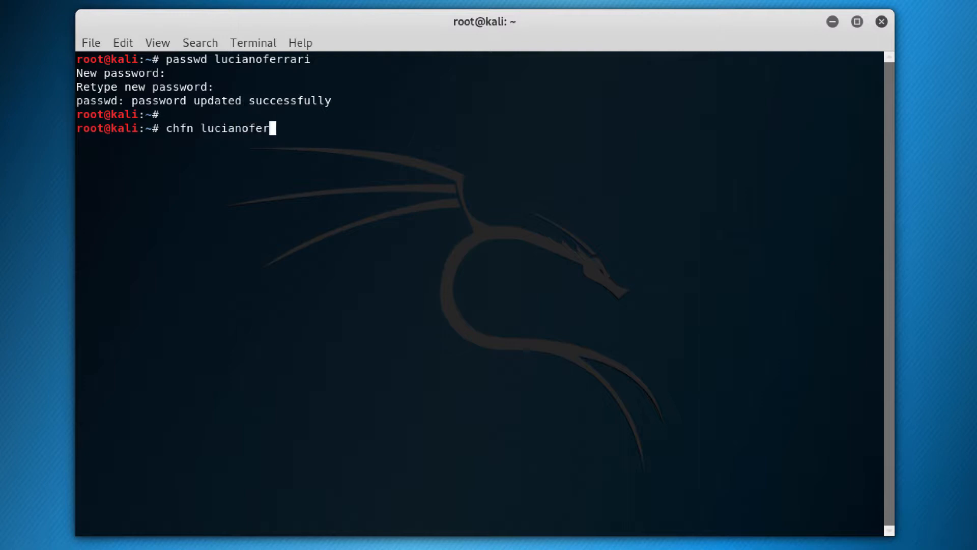
key("Return")
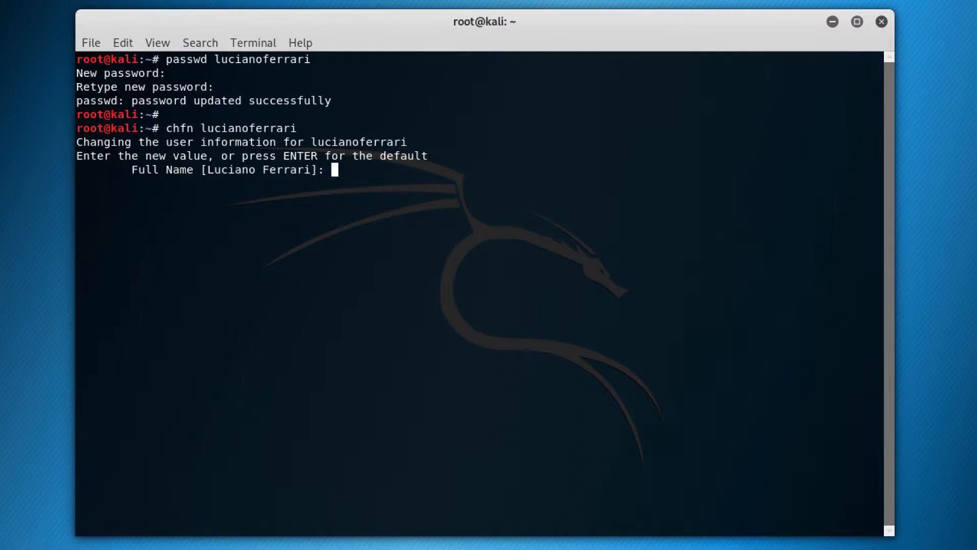
type("Ferrari")
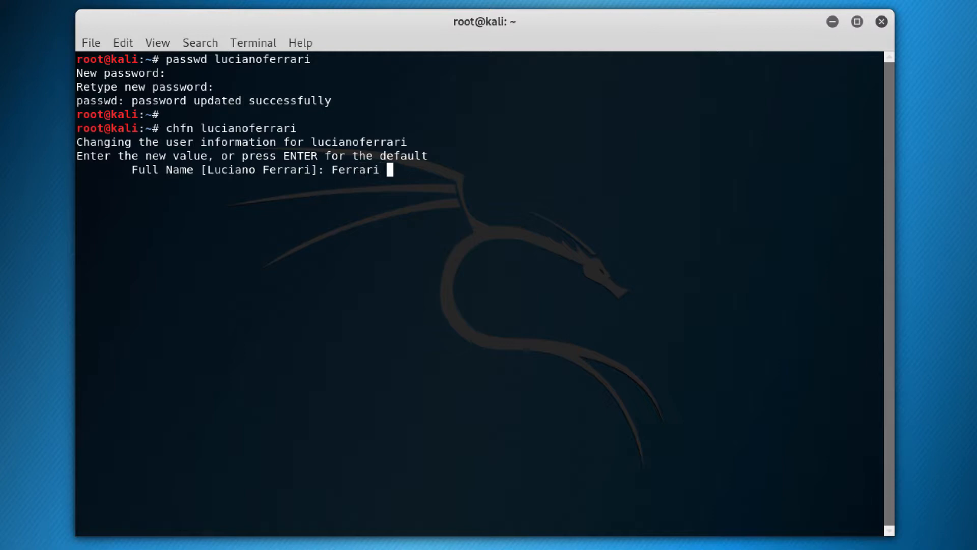
key("Return")
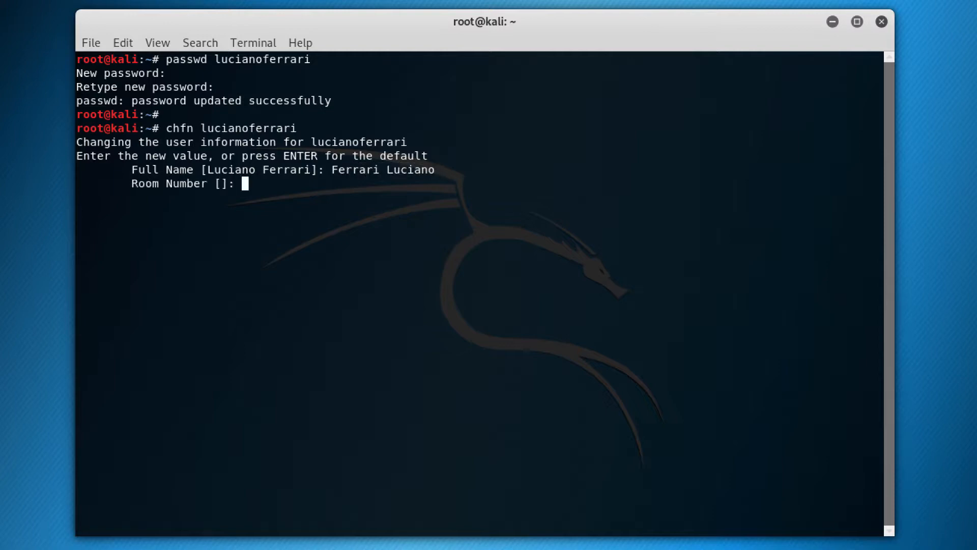
key("Return")
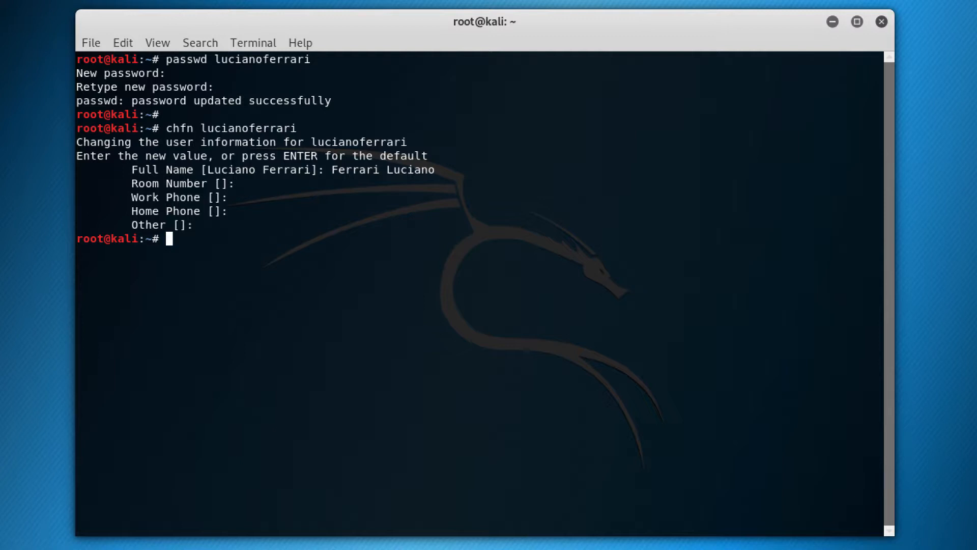
Run chsh and keep /bin/bash as root's login shell
type("ch")
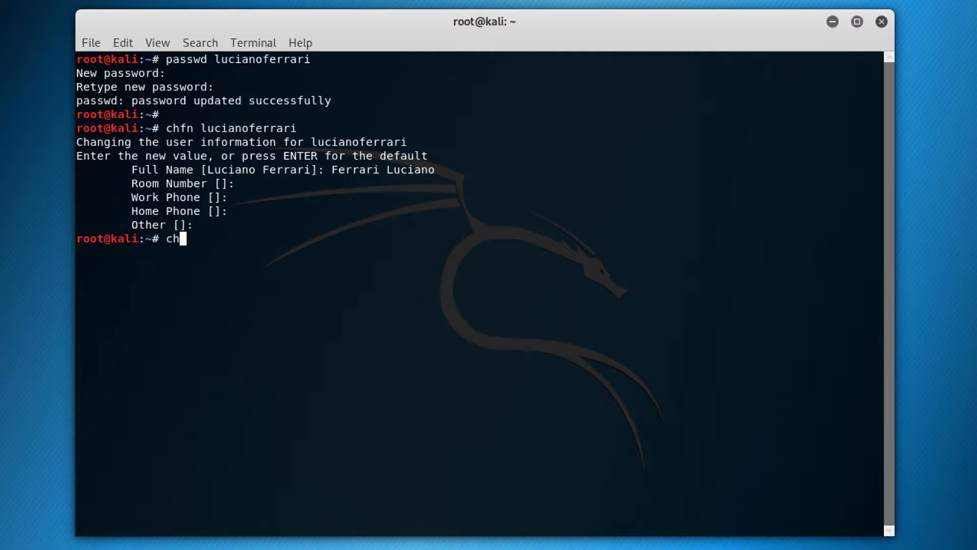
key("Return")
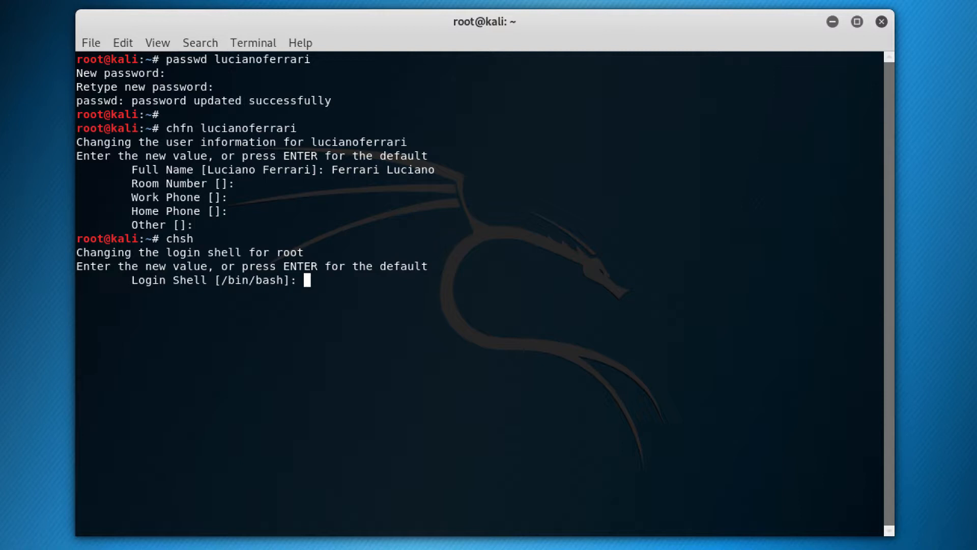
key("Return")
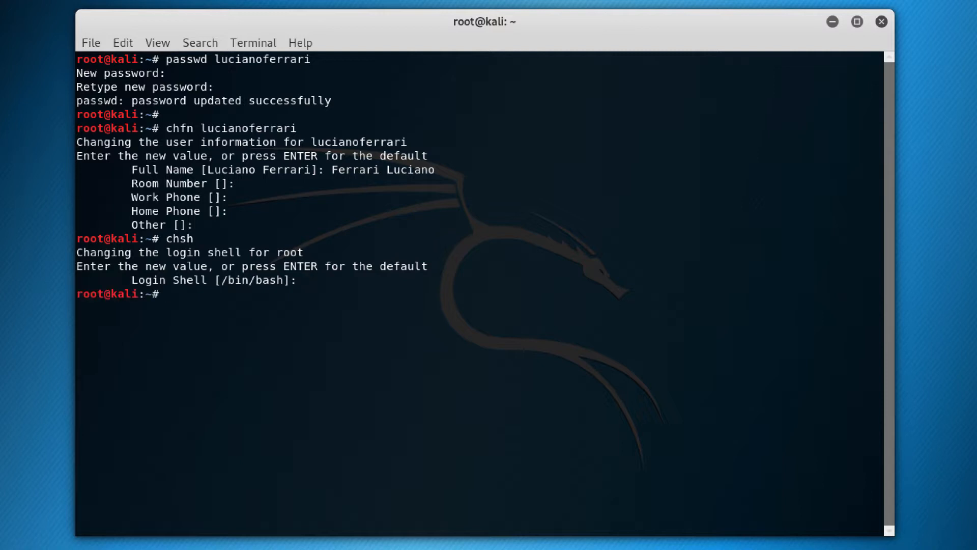
Clear the terminal of earlier output
type("cldear")
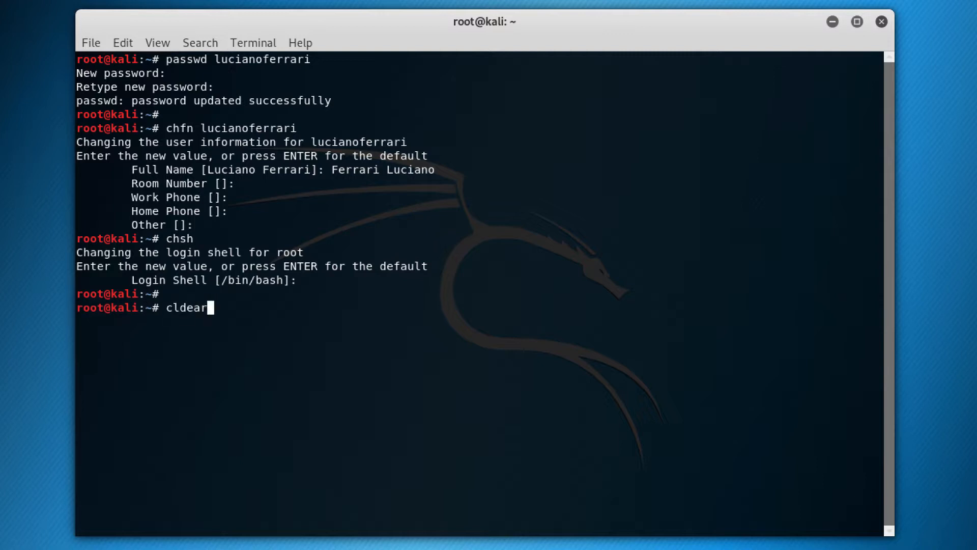
key("Return")
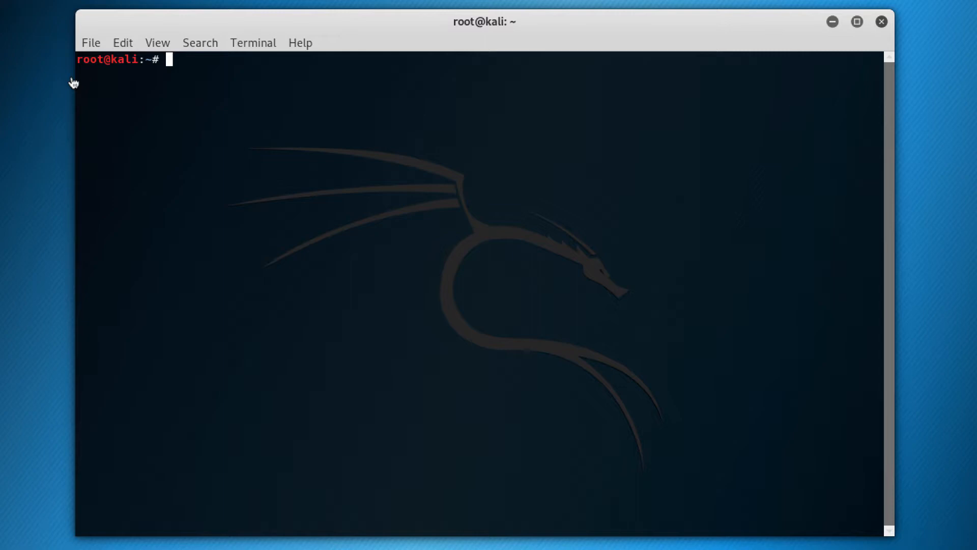
type("ch")
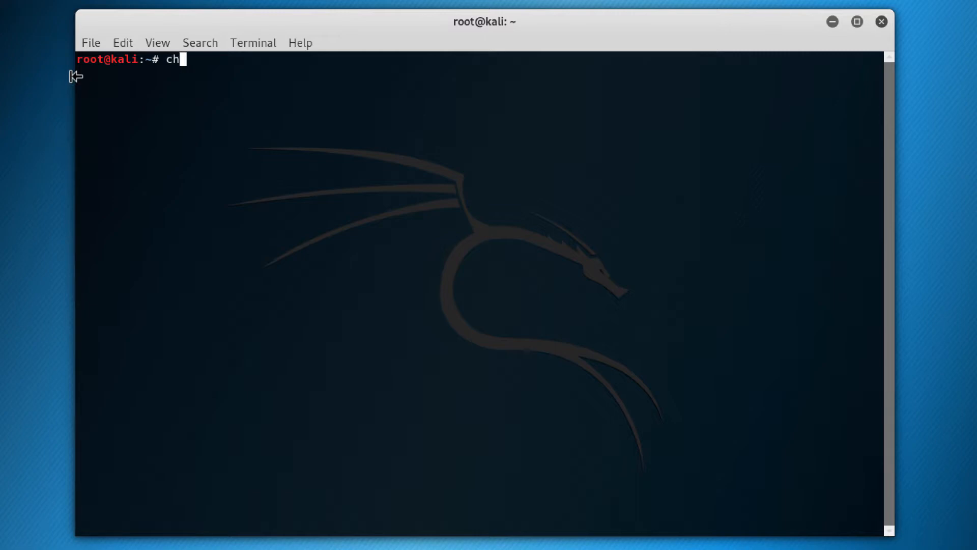
Set lucianoferrari's password aging to 30-day minimum, 45-day maximum, other fields default
type("age")
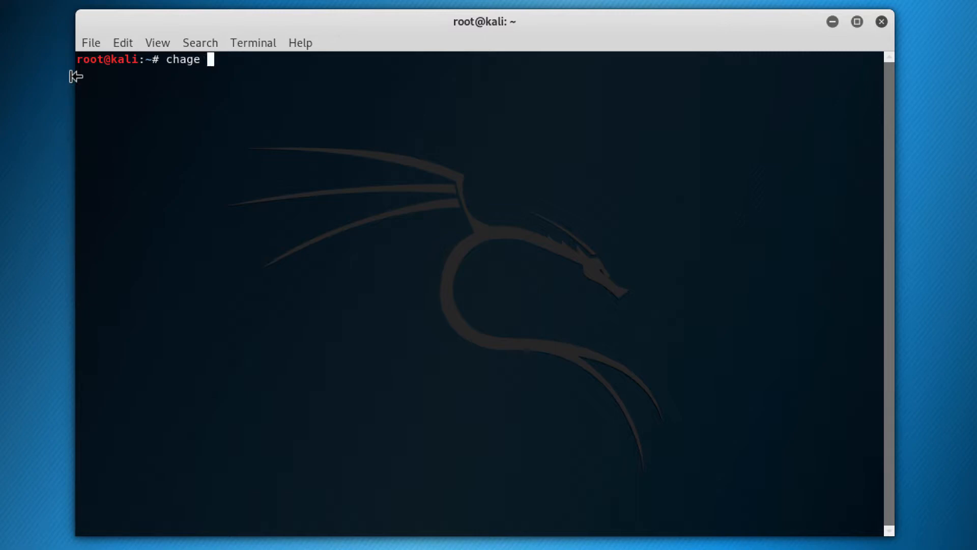
type("luciano")
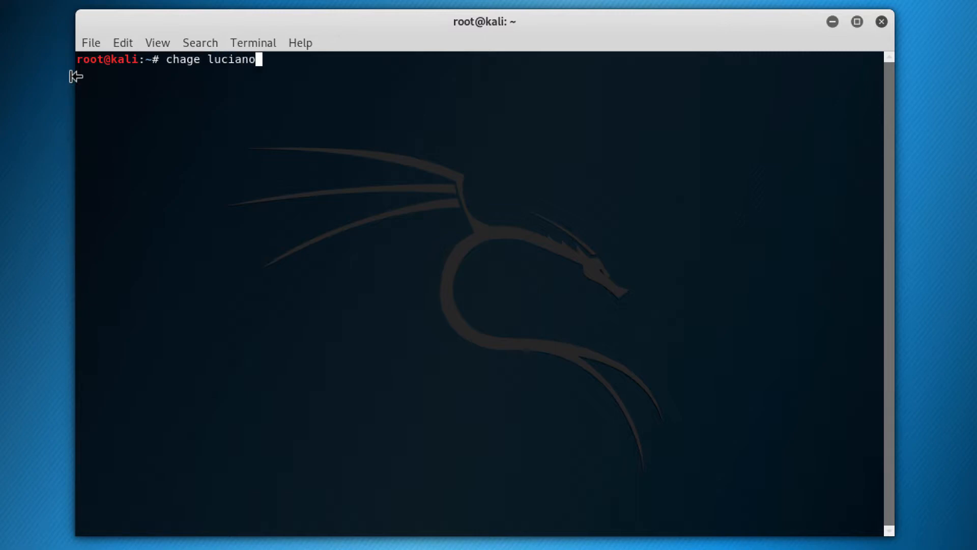
key("Return")
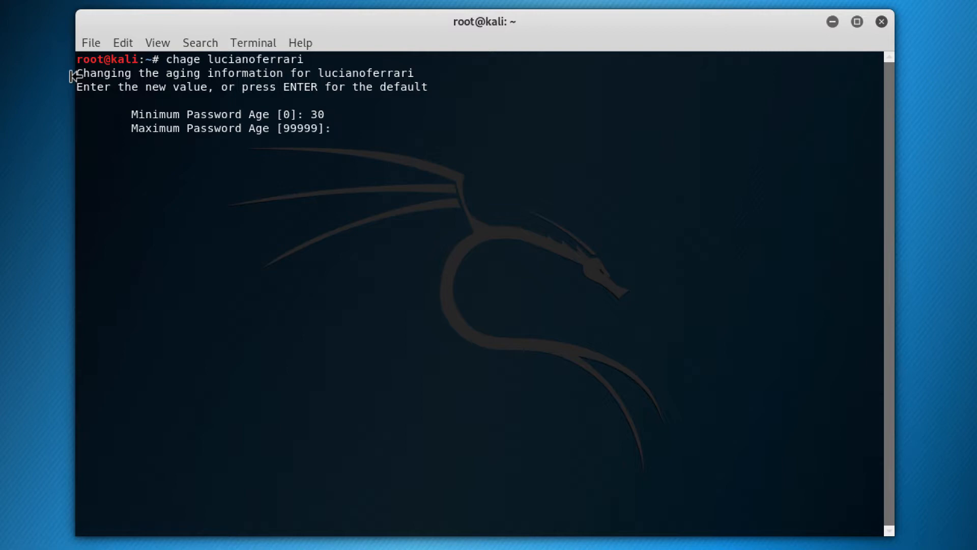
type("4")
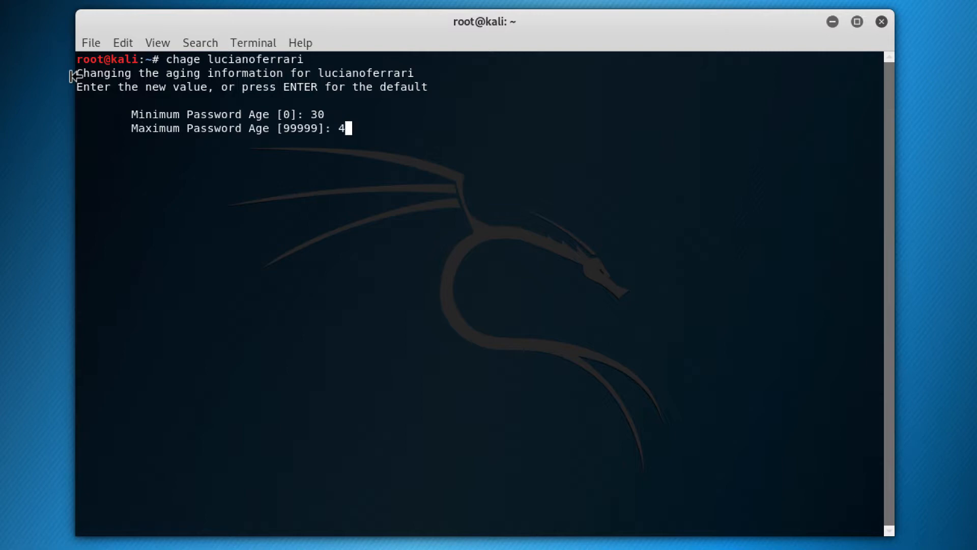
key("Return")
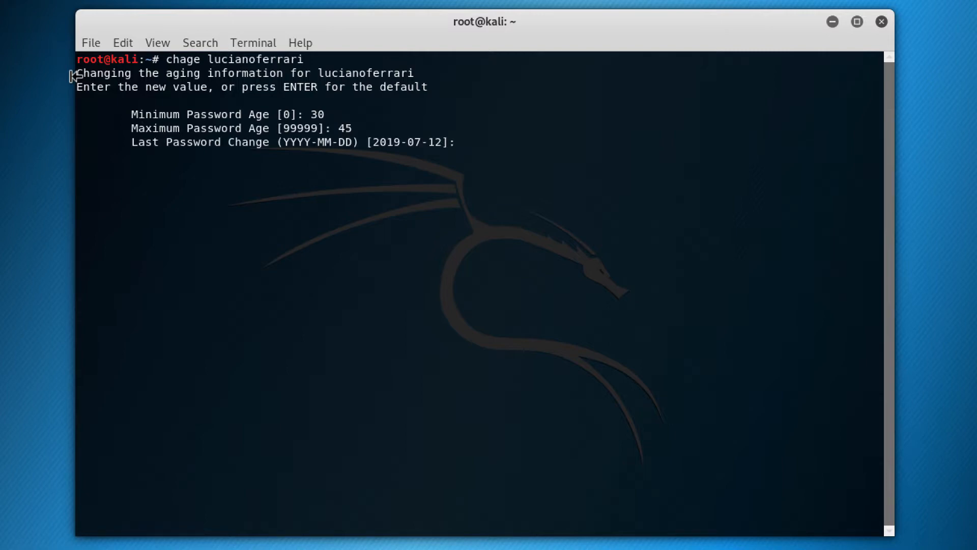
key("Return")
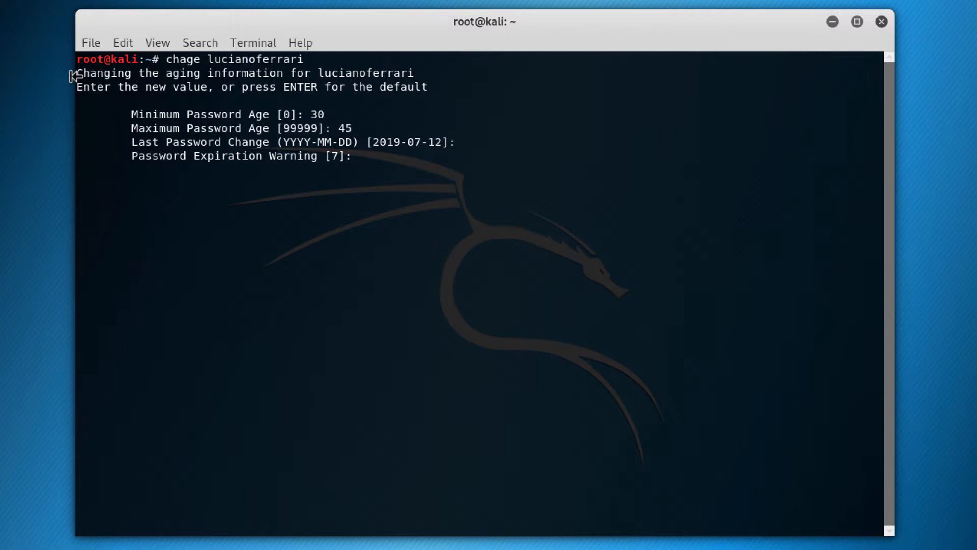
key("Return")
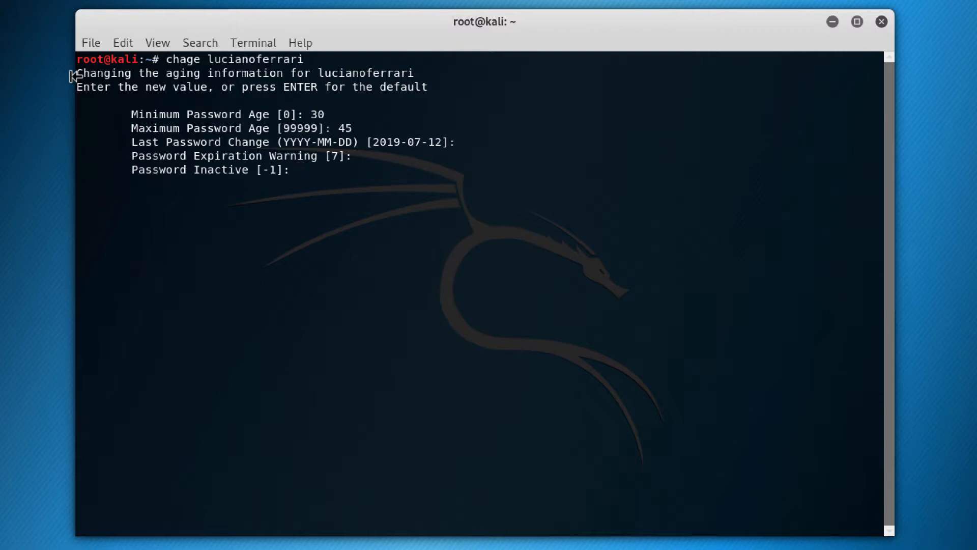
key("Return")
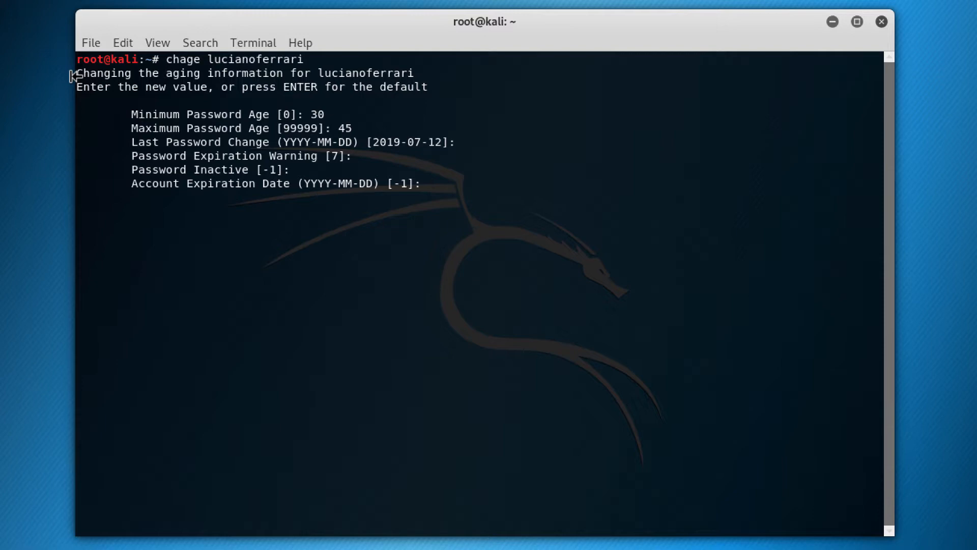
key("Return")
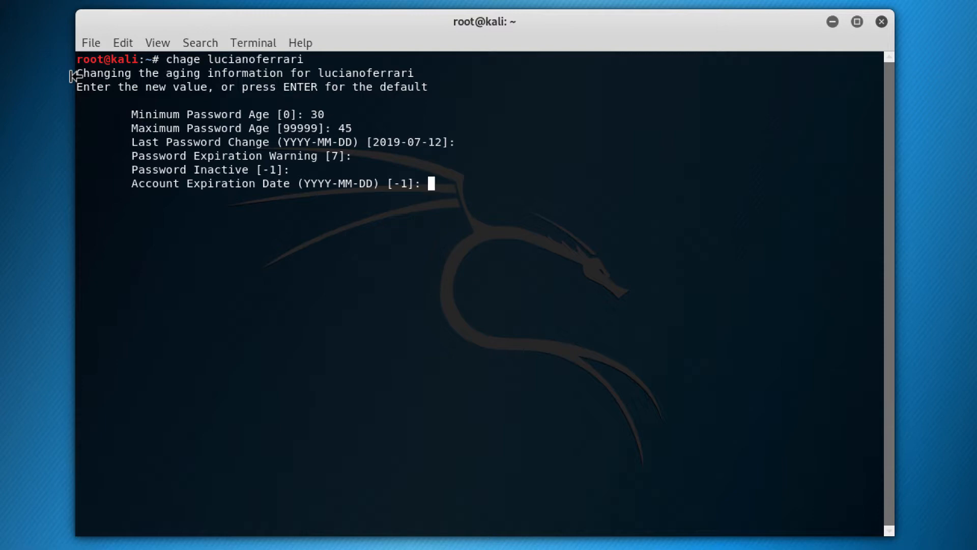
key("Return")
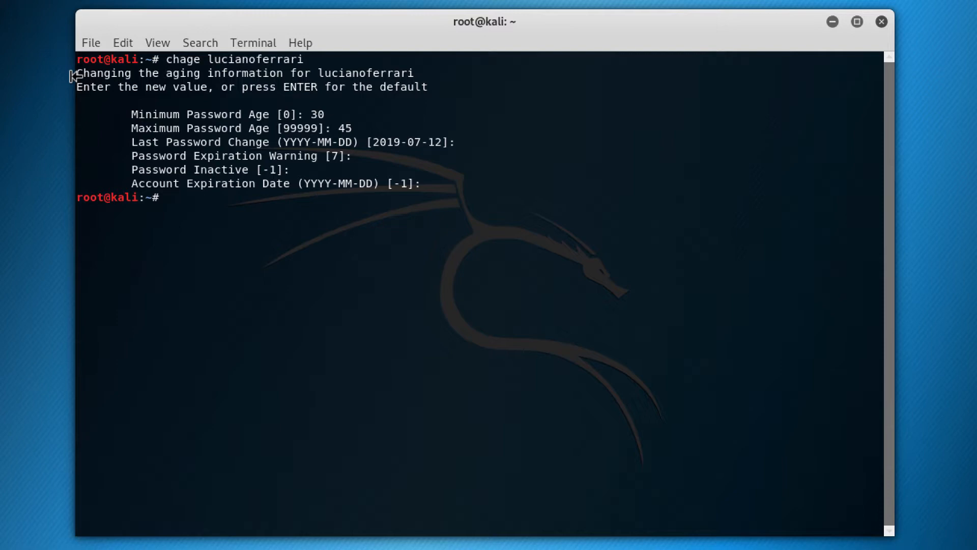
Expire lucianoferrari's password with passwd -e, forcing a change at next login
key("Return")
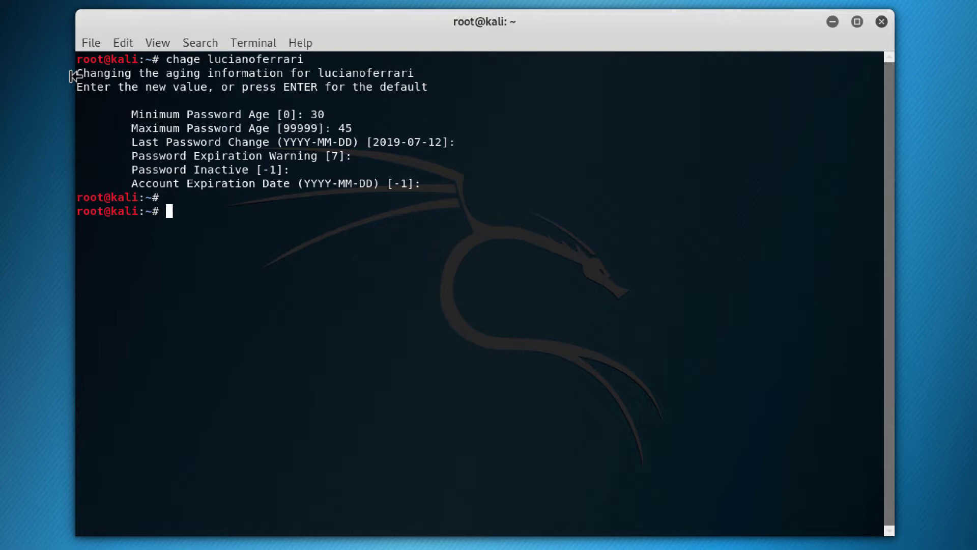
type("passwd")
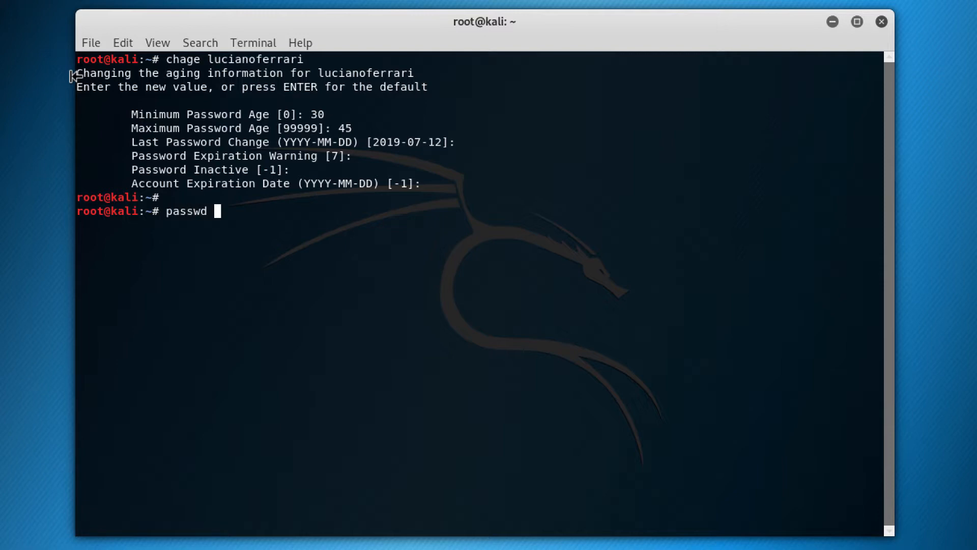
type("-e lu")
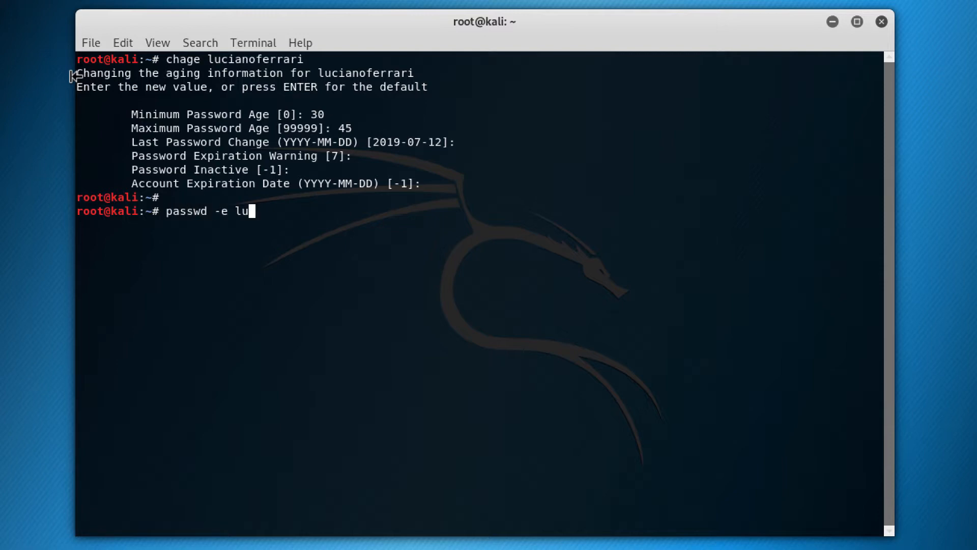
key("Return")
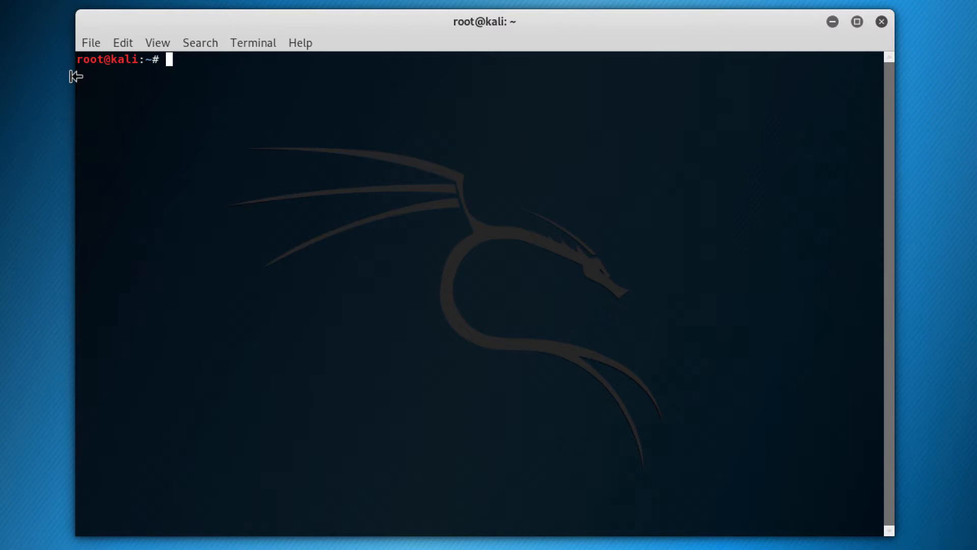
Lock lucianoferrari's password with passwd -l, then clear the screen
type("passwd")
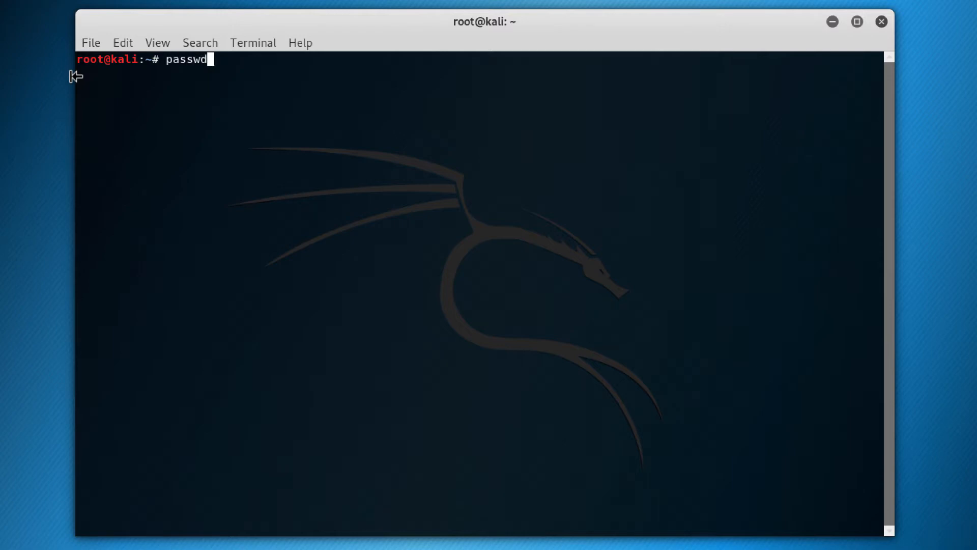
type("-l")
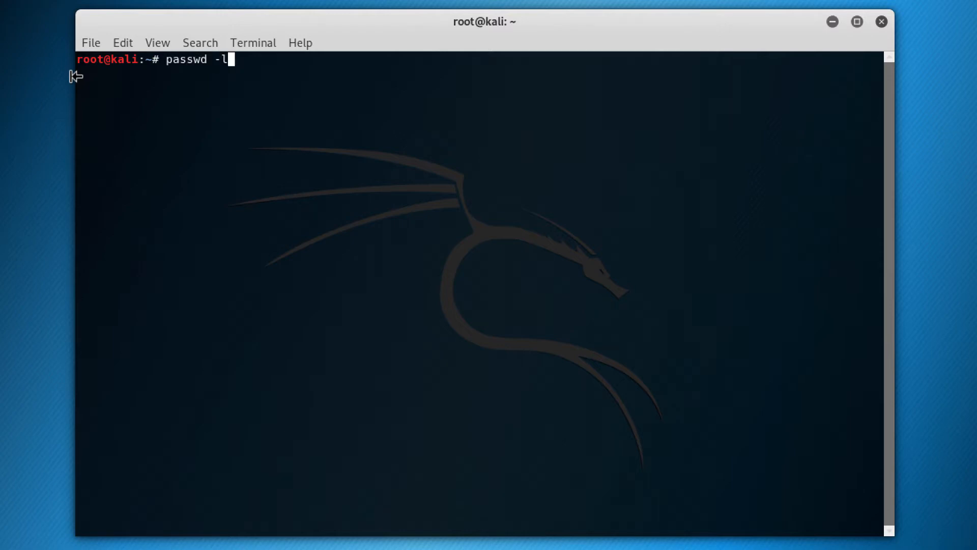
type("lucianoferrari")
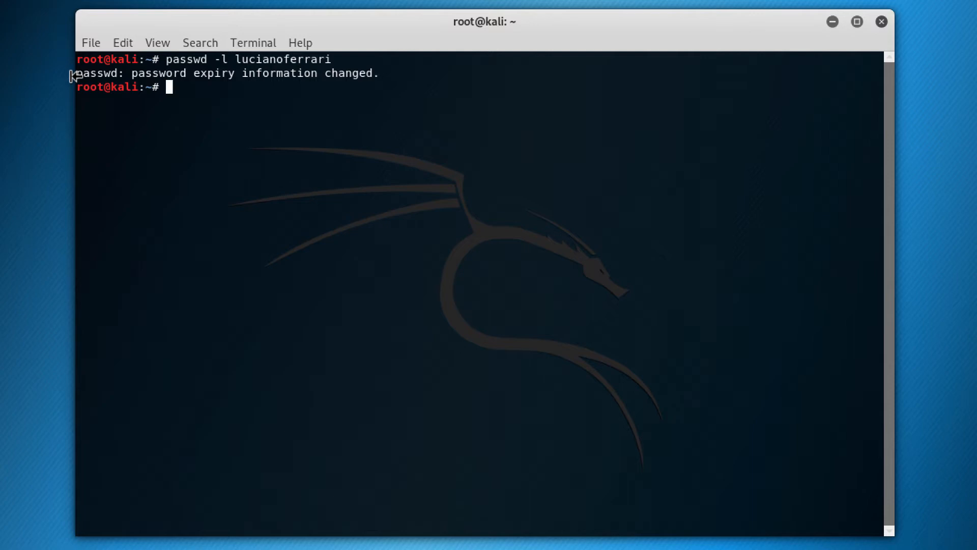
type("clear")
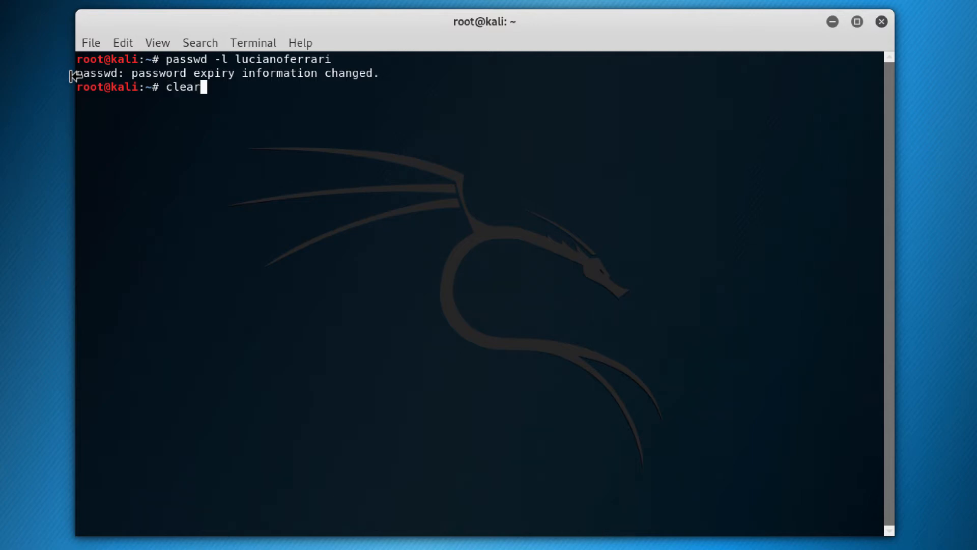
key("Return")
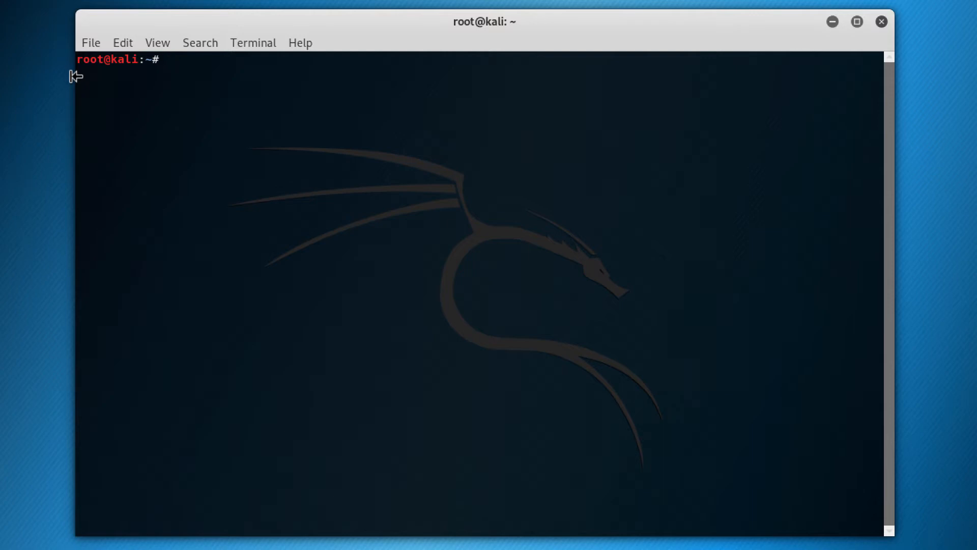
Delete lucianoferrari and its home files with userdel -r
type("user")
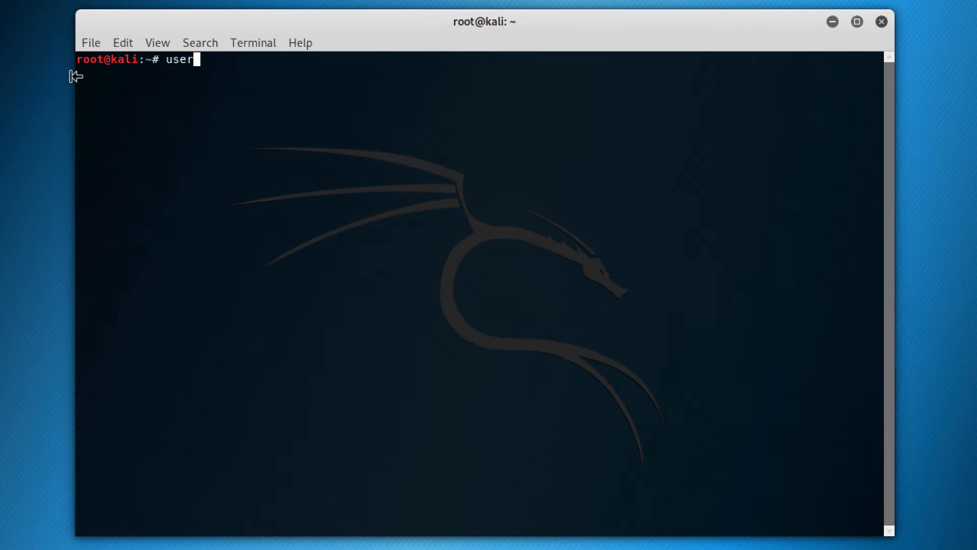
type("del -")
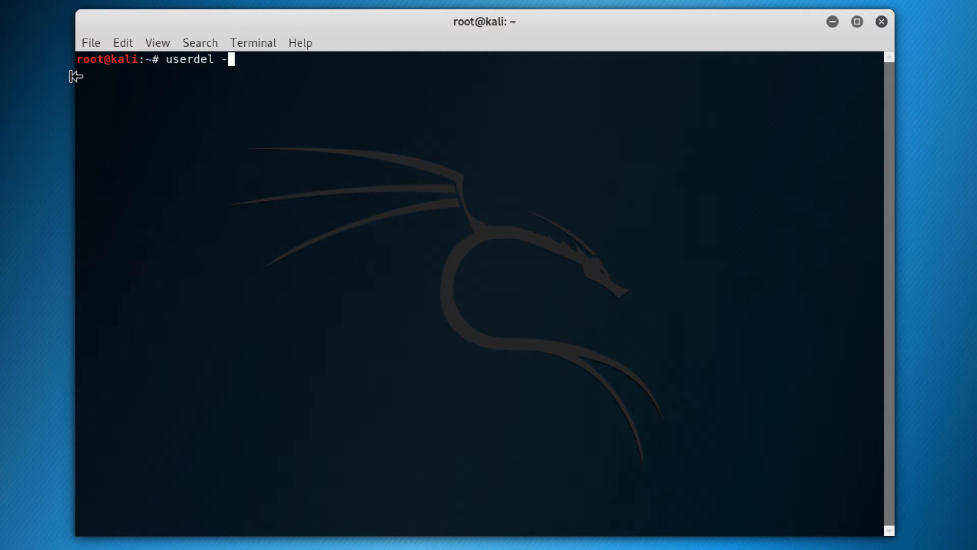
type("r")
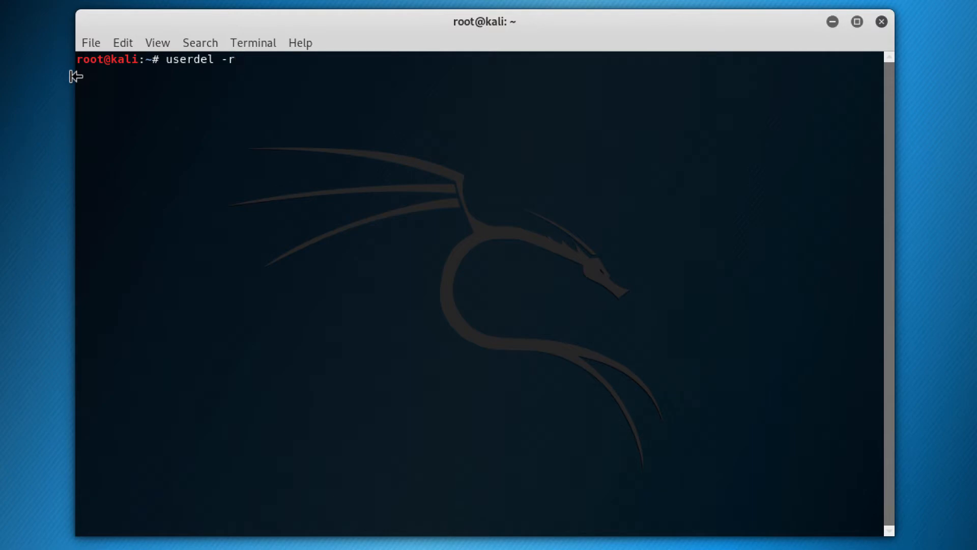
type("lucianoferrari")
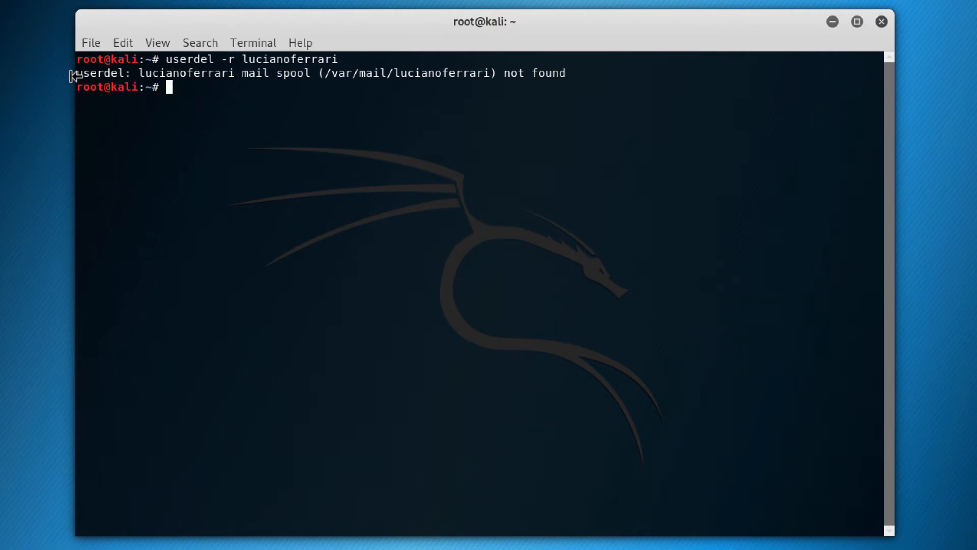
mouse_move(127, 150)
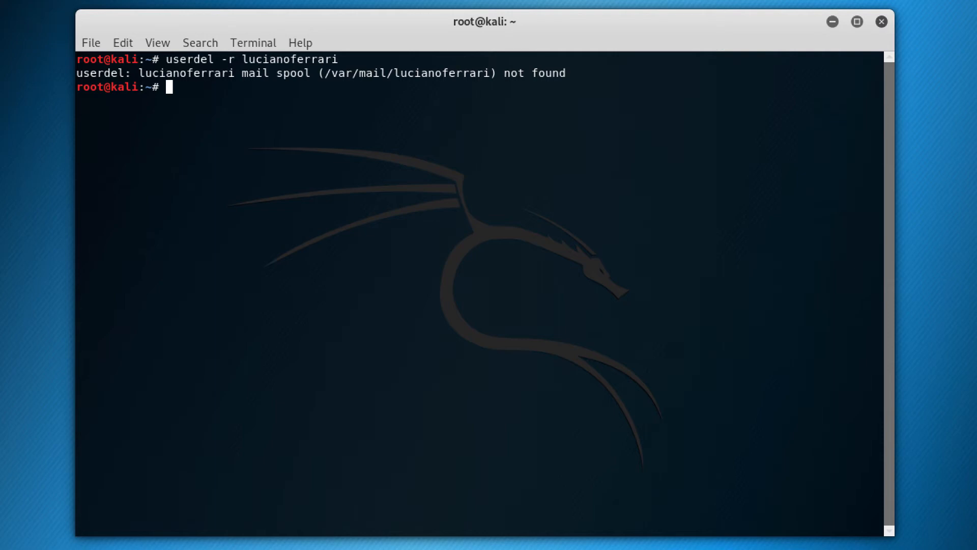
mouse_move(270, 301)
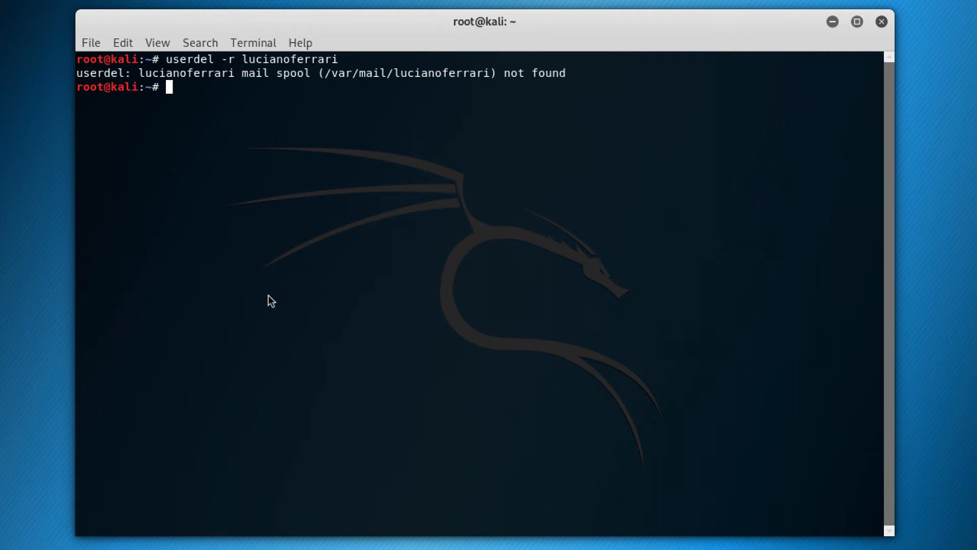
mouse_move(257, 321)
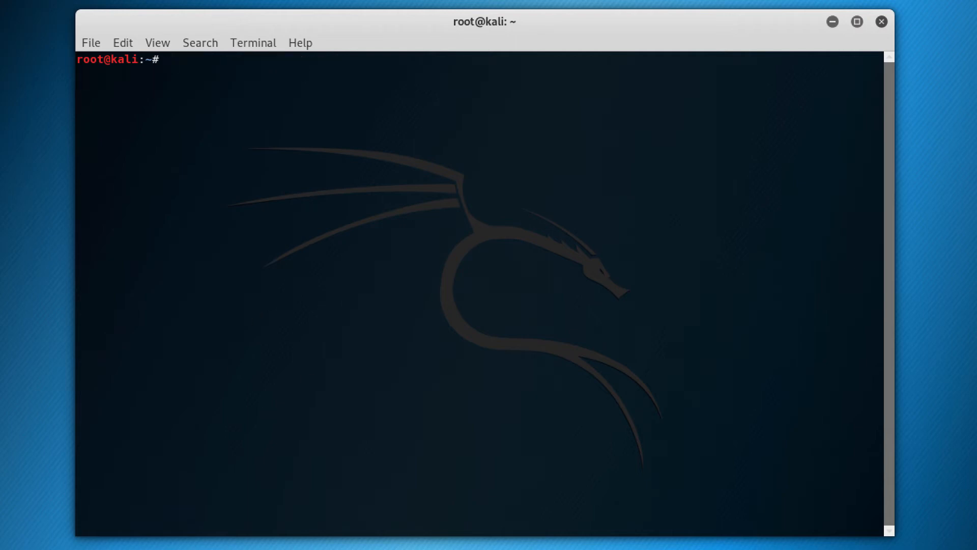
Create the lufsec group with addgroup after a nameless first attempt
type("add")
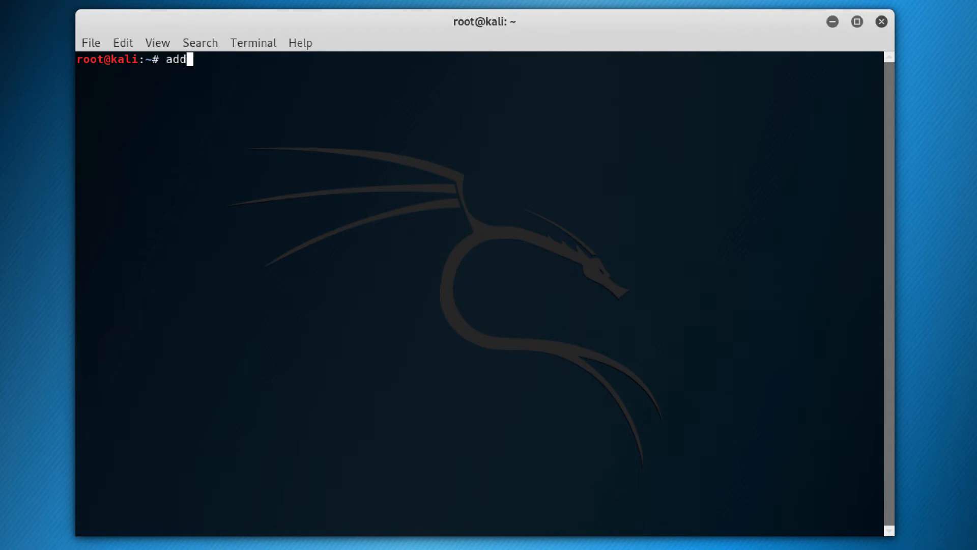
key("Return")
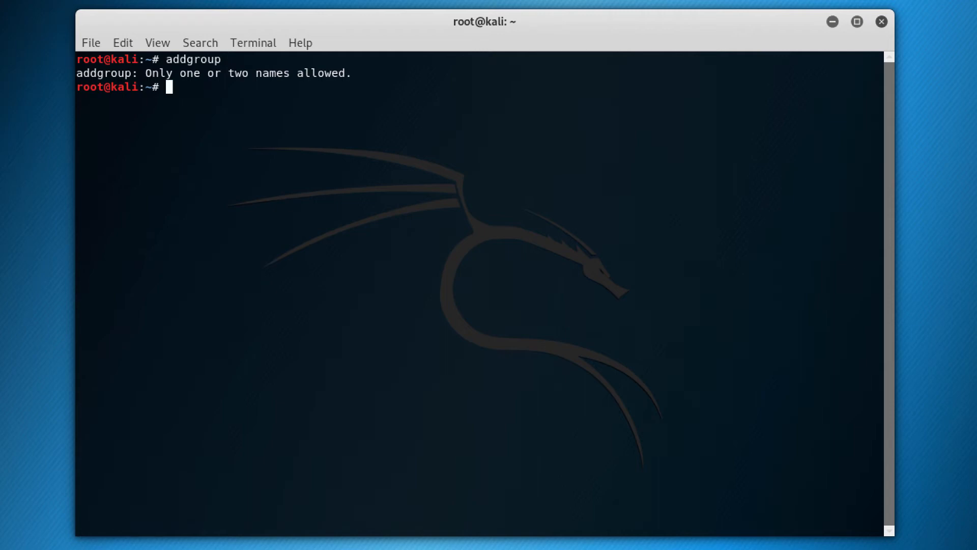
type("addgroup lufsec")
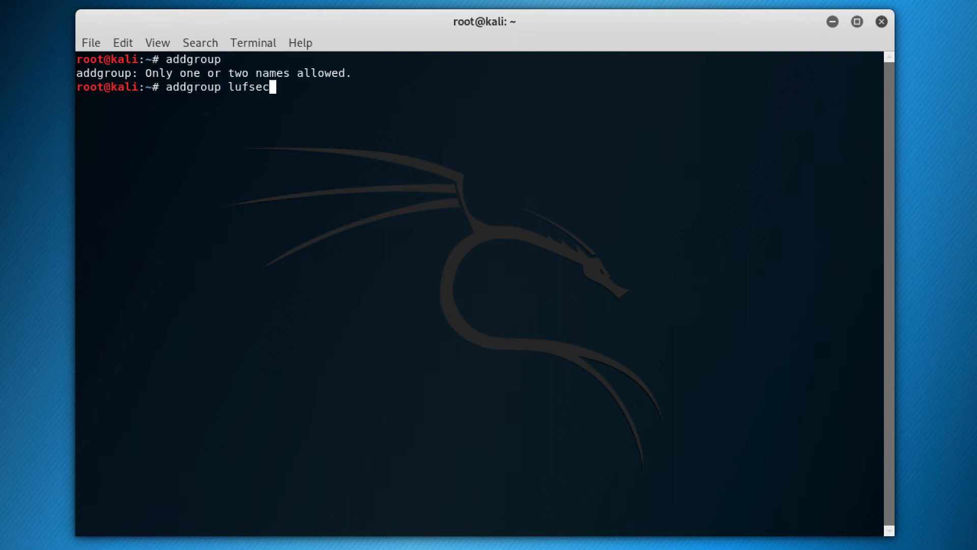
key("Return")
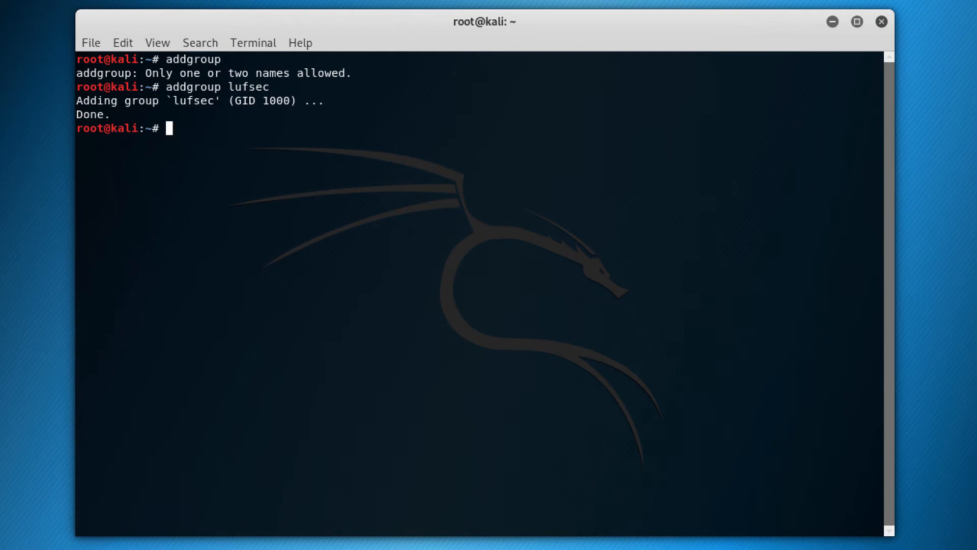
Delete the lufsec group with delgroup
type("de")
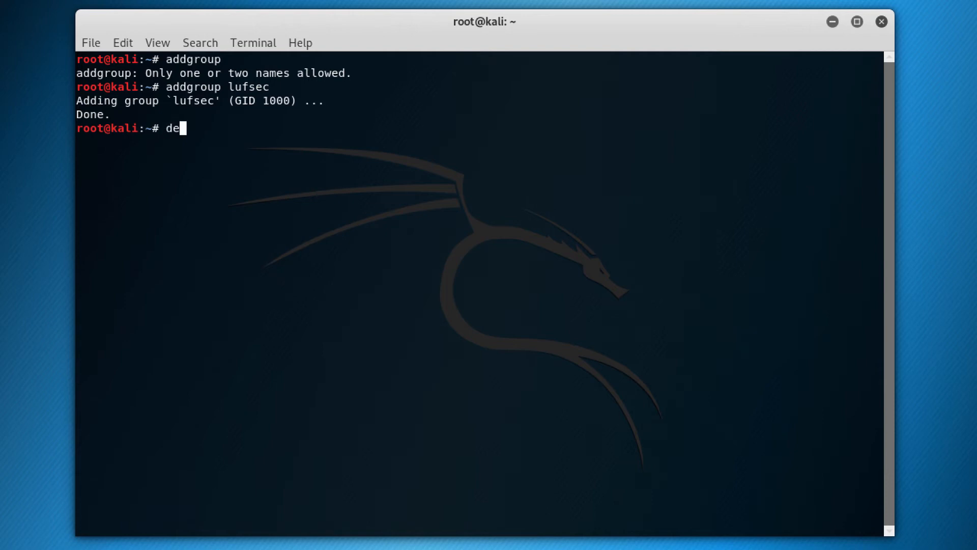
type("lgroup")
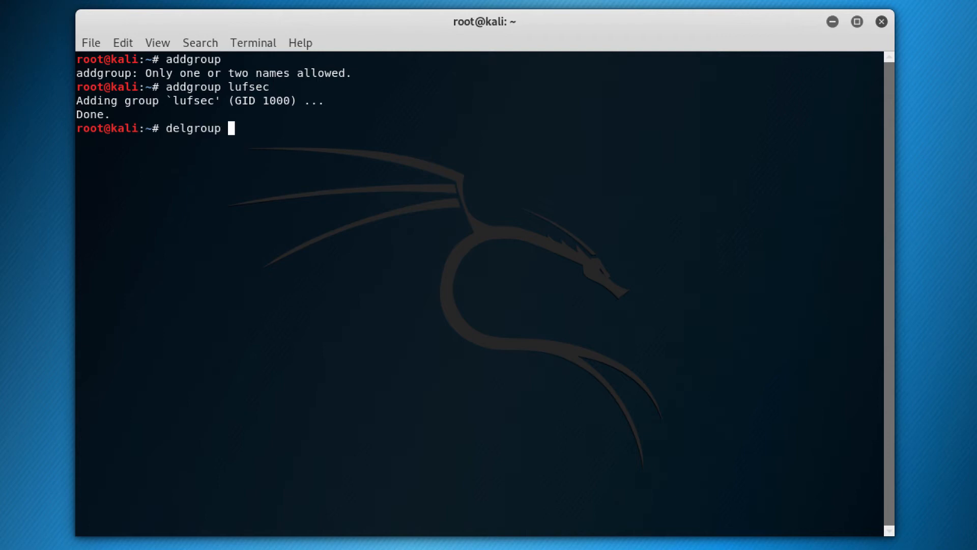
type("lufsec")
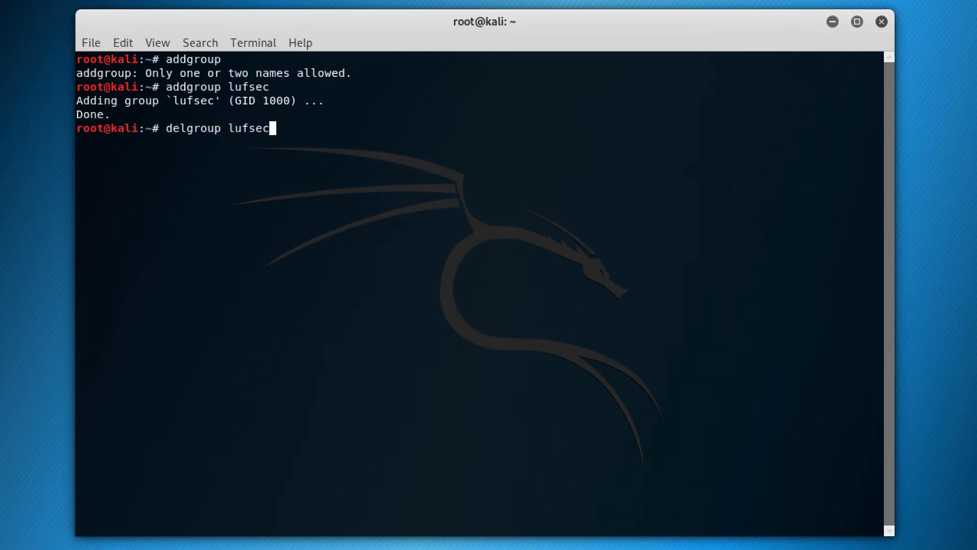
key("Return")
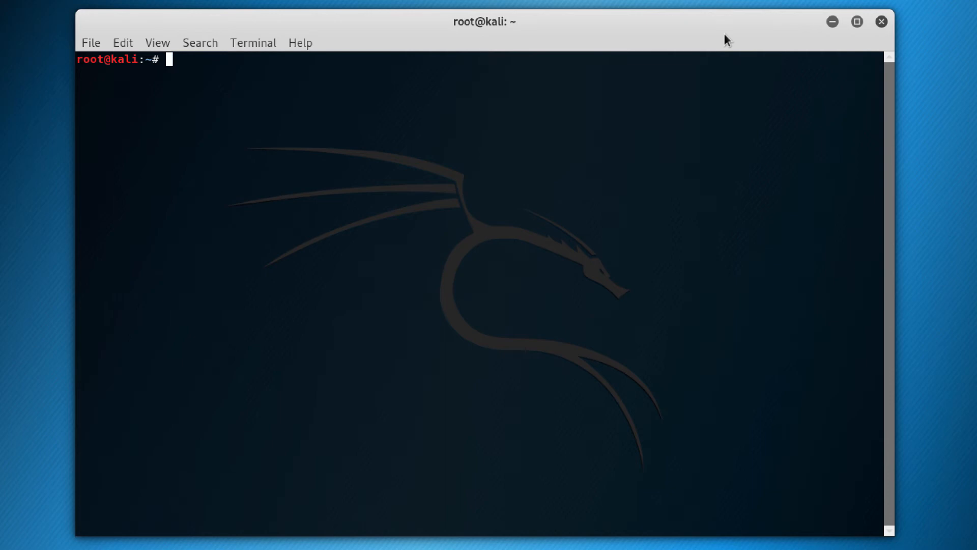
Recreate the lufsec group with addgroup lufsec, getting GID 1000
type("addgroup lufs")
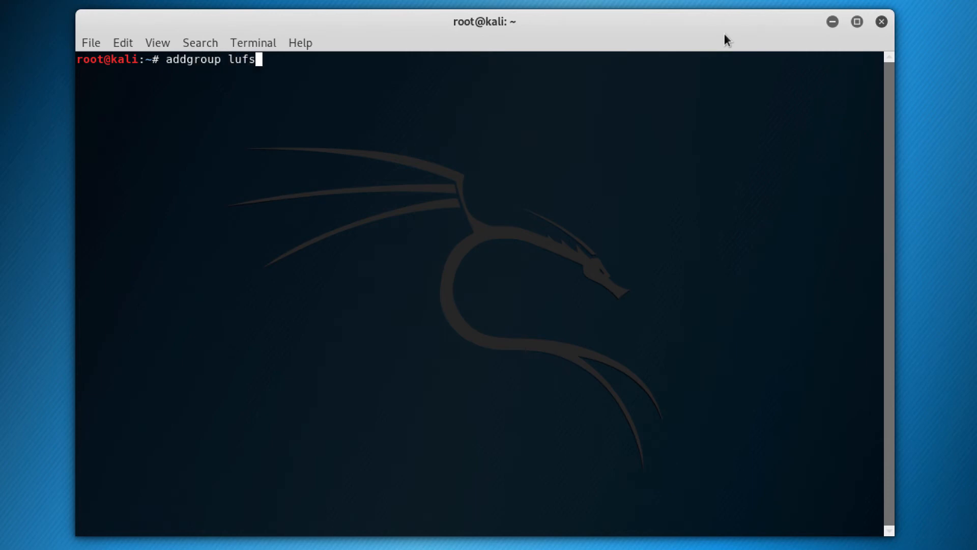
key("Return")
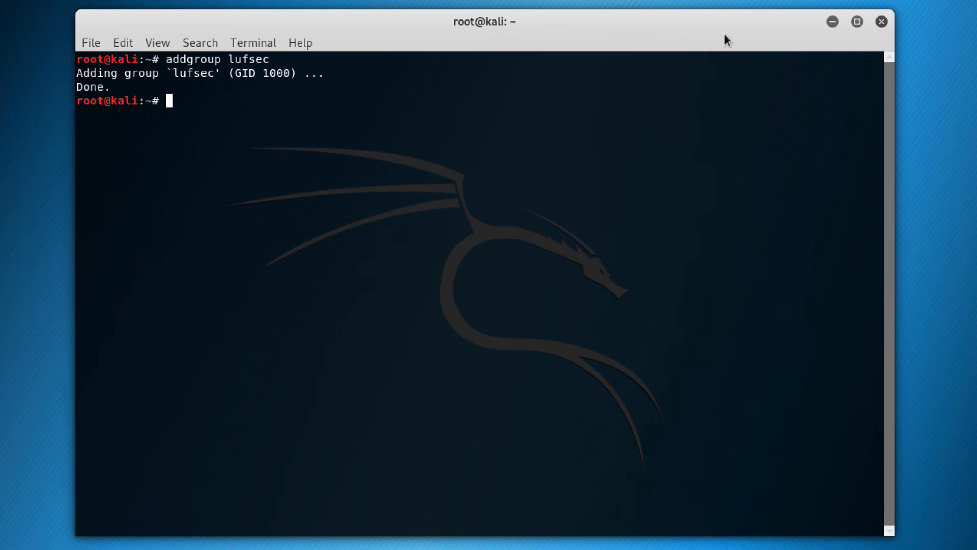
type("gpa")
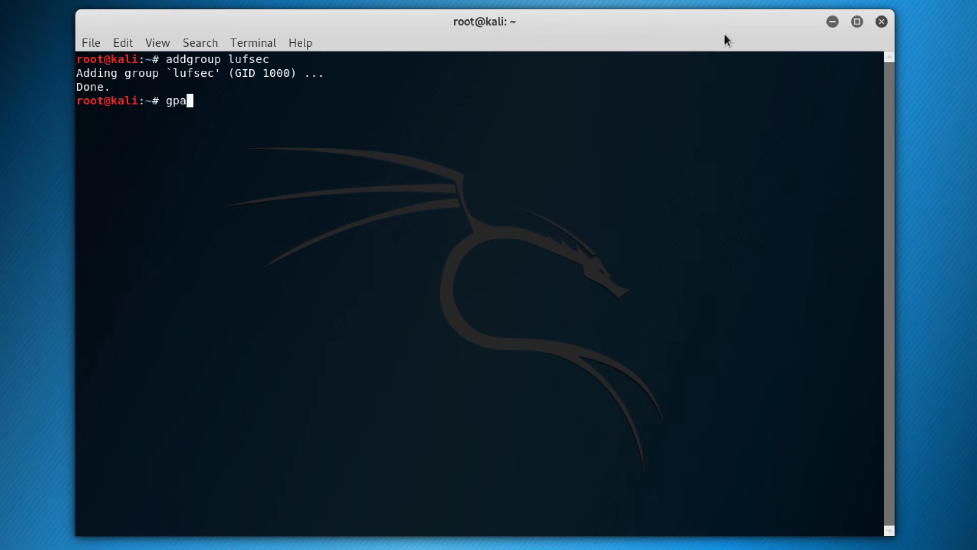
Set a lufsec group password with gpasswd lufsec, entering and confirming it
type("sswd l")
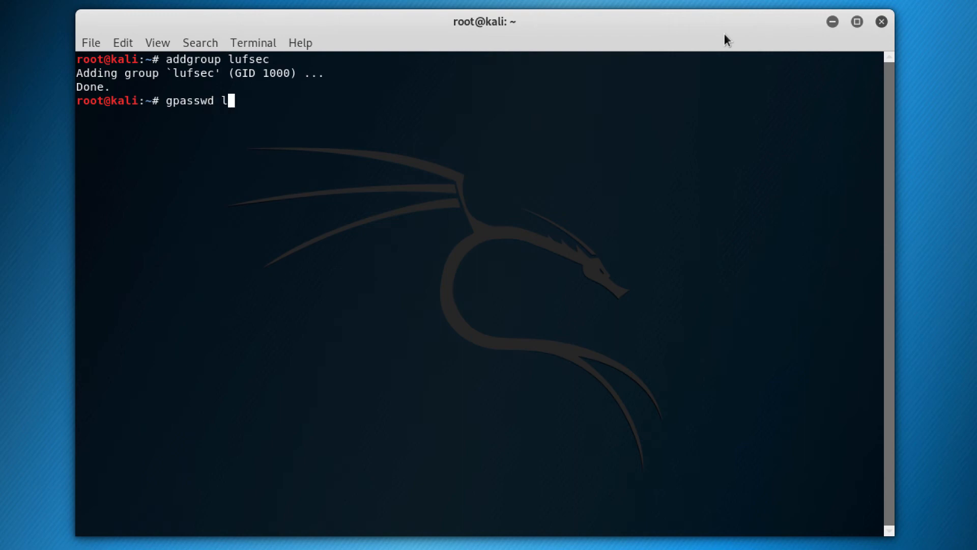
key("Return")
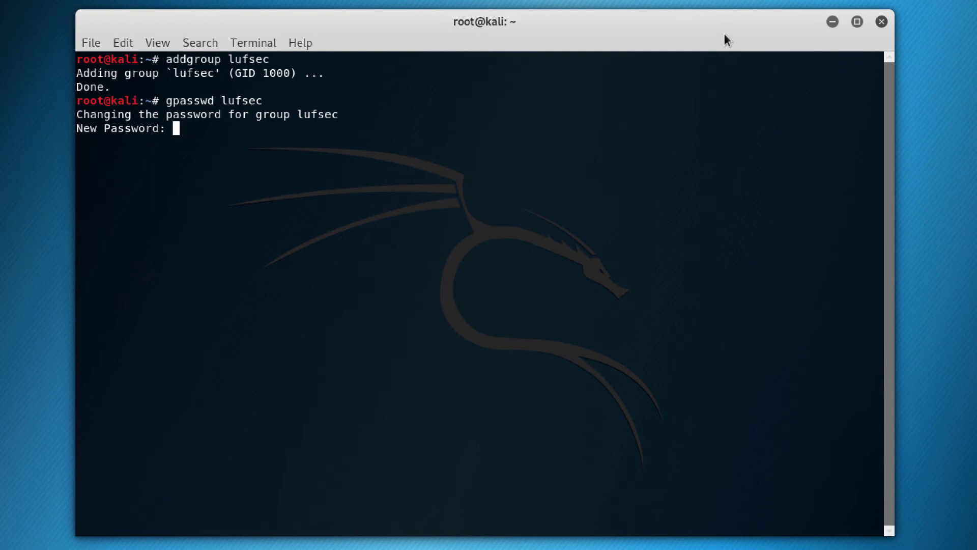
key("Return")
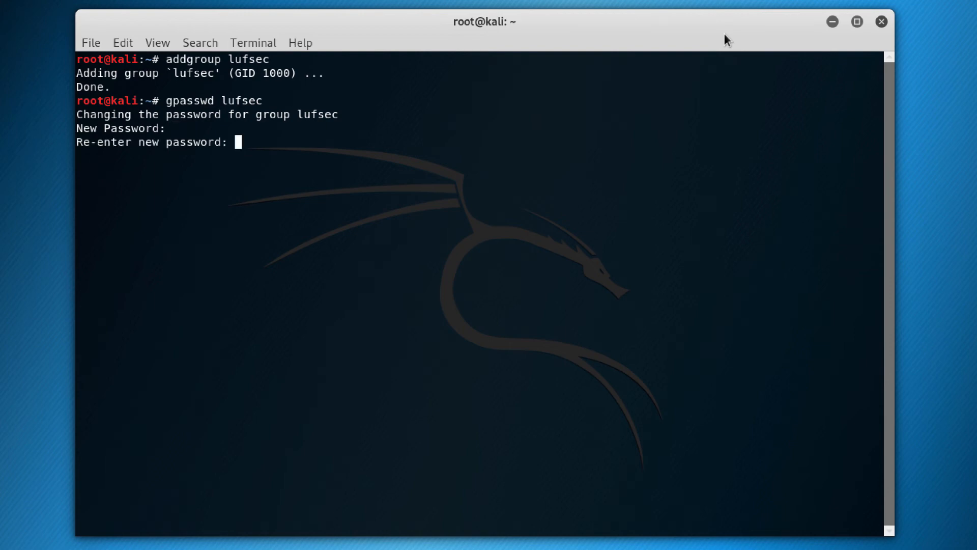
key("Return")
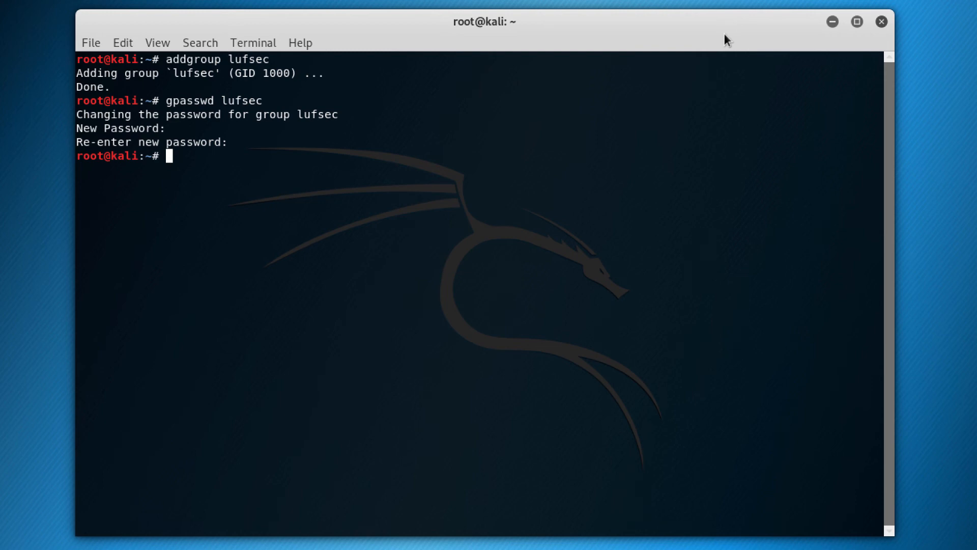
Strip the lufsec group's password using gpasswd -r lufsec
type("gpasswd -r")
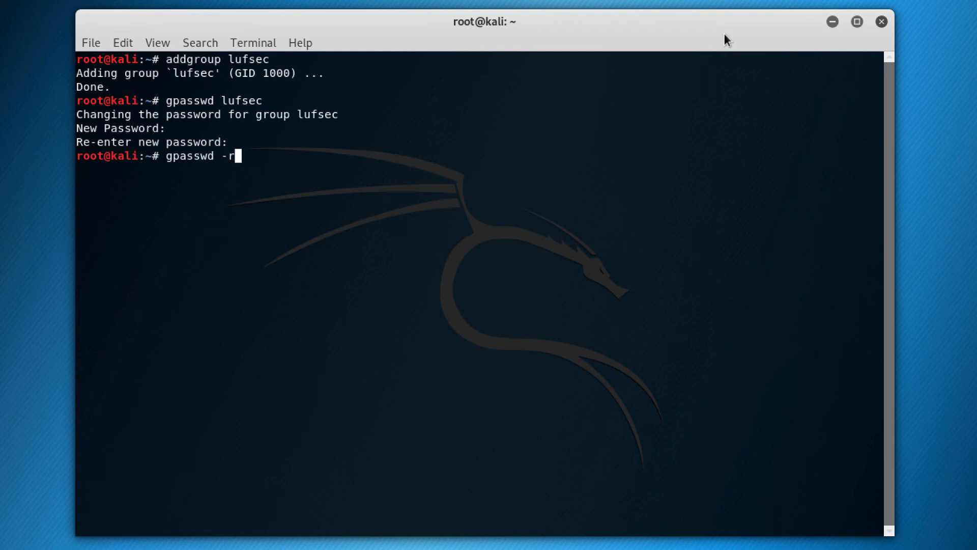
type("lufs")
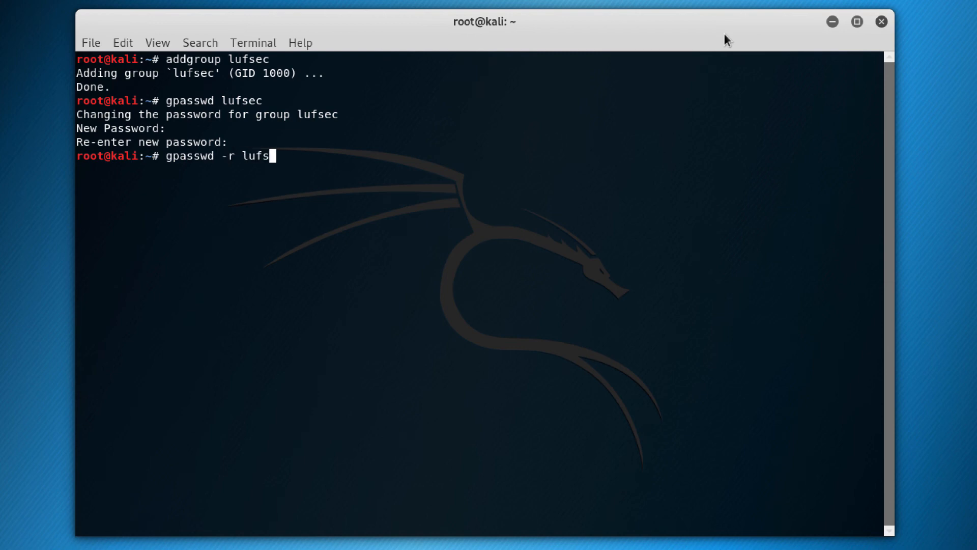
key("Return")
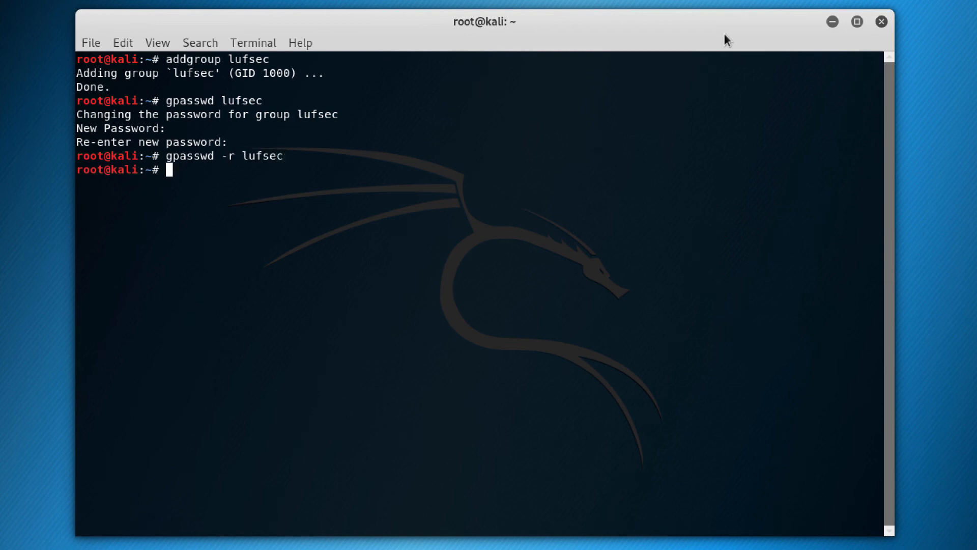